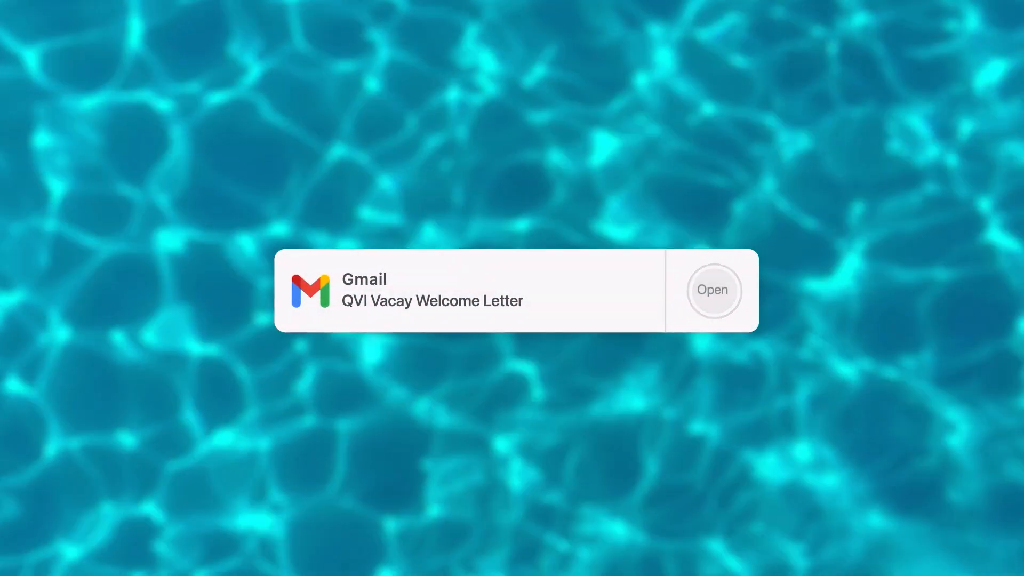
# Step: Open the QVI Vacay Welcome Letter in Gmail and follow LET'S GO to the login page
pyautogui.click(712, 290)
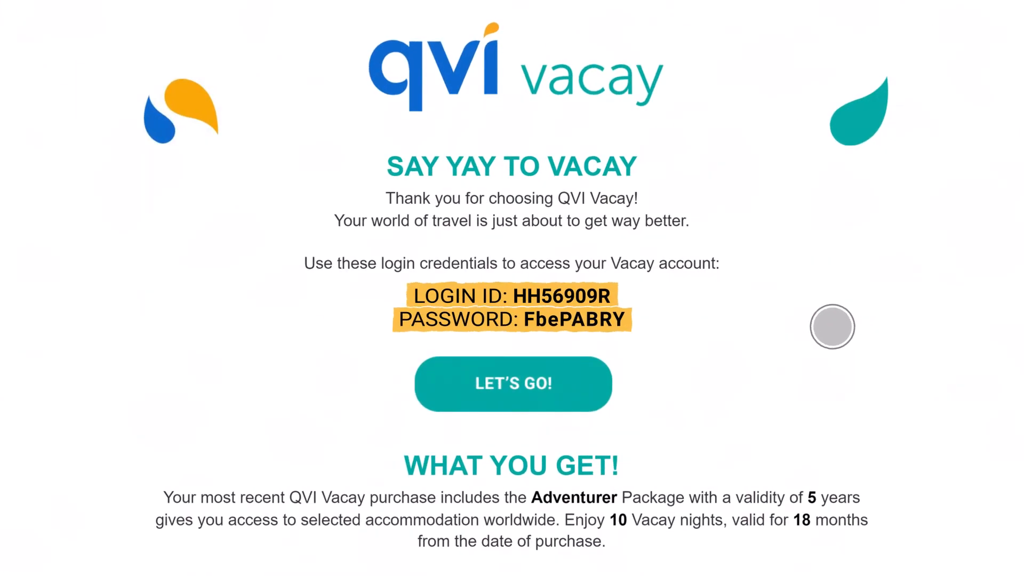
pyautogui.click(515, 384)
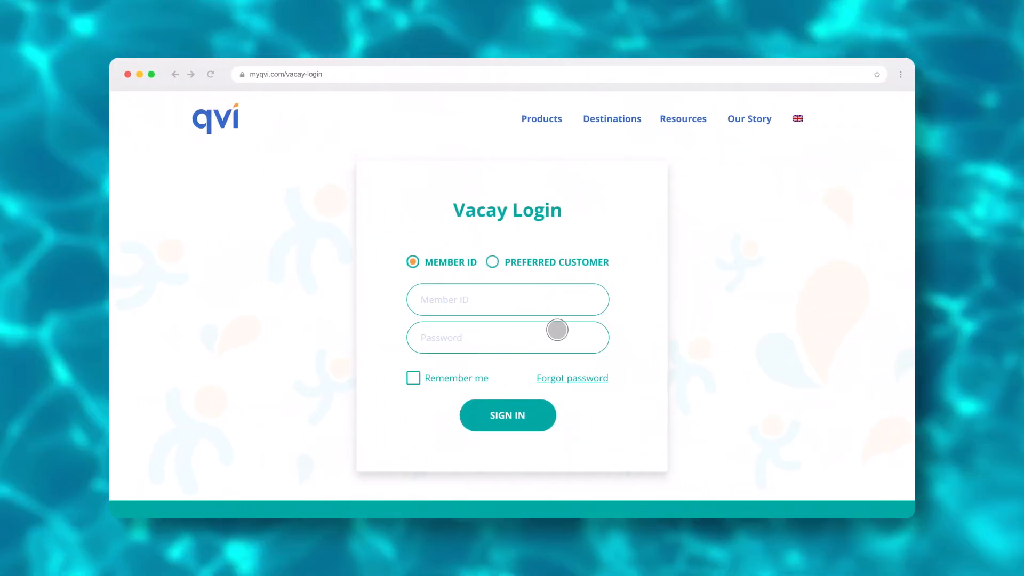
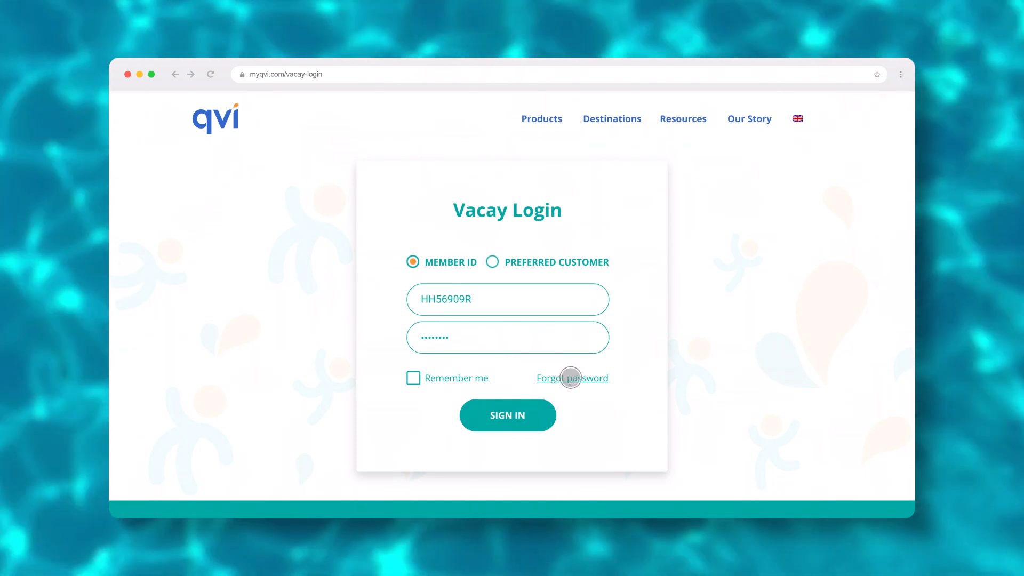
pyautogui.click(572, 378)
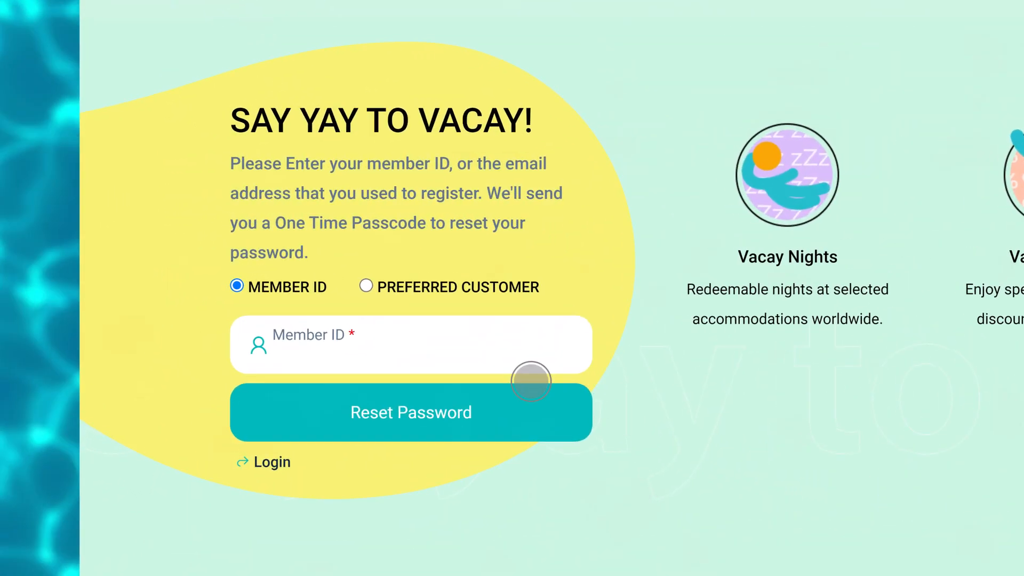
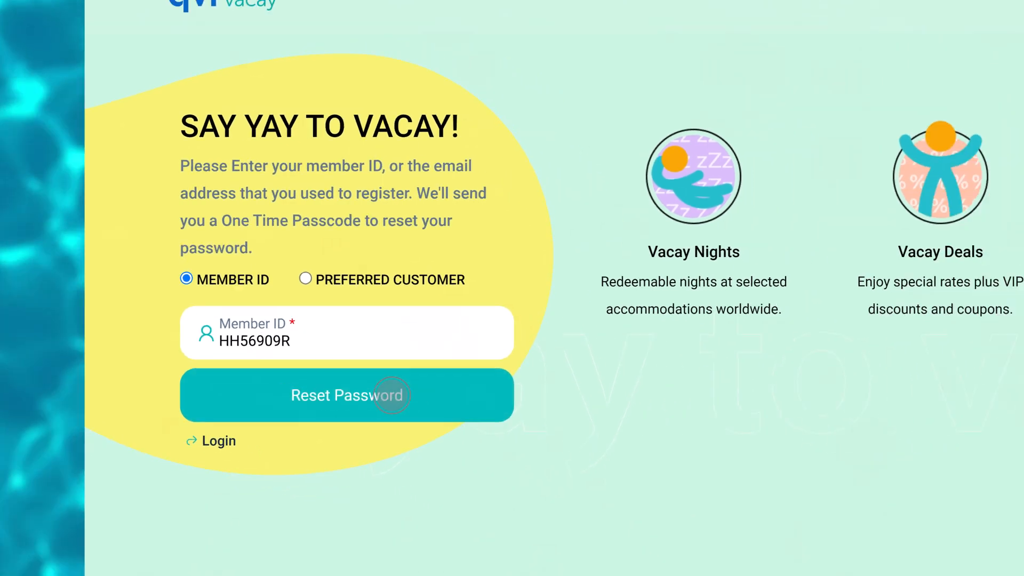
pyautogui.click(347, 395)
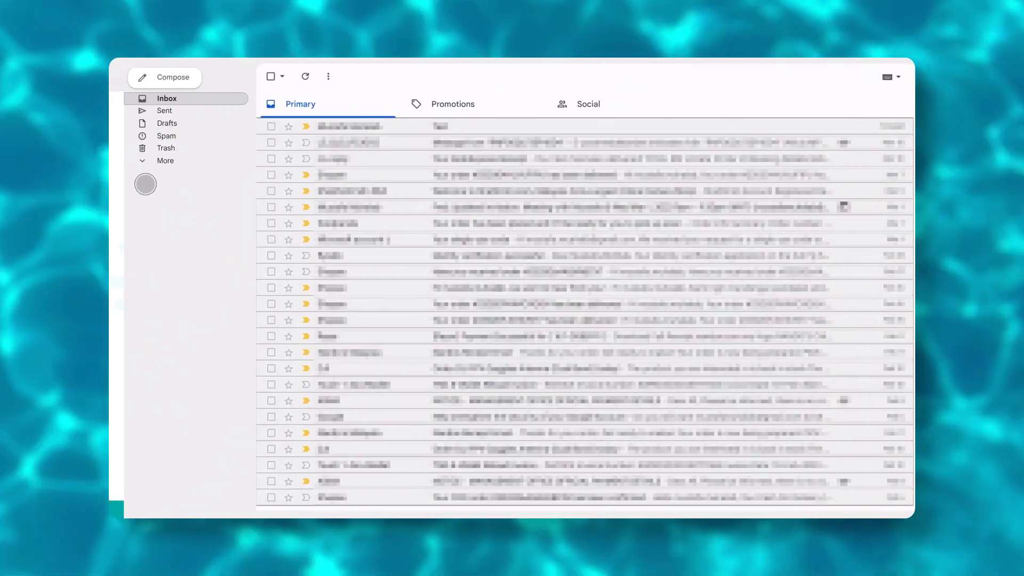
pyautogui.click(491, 452)
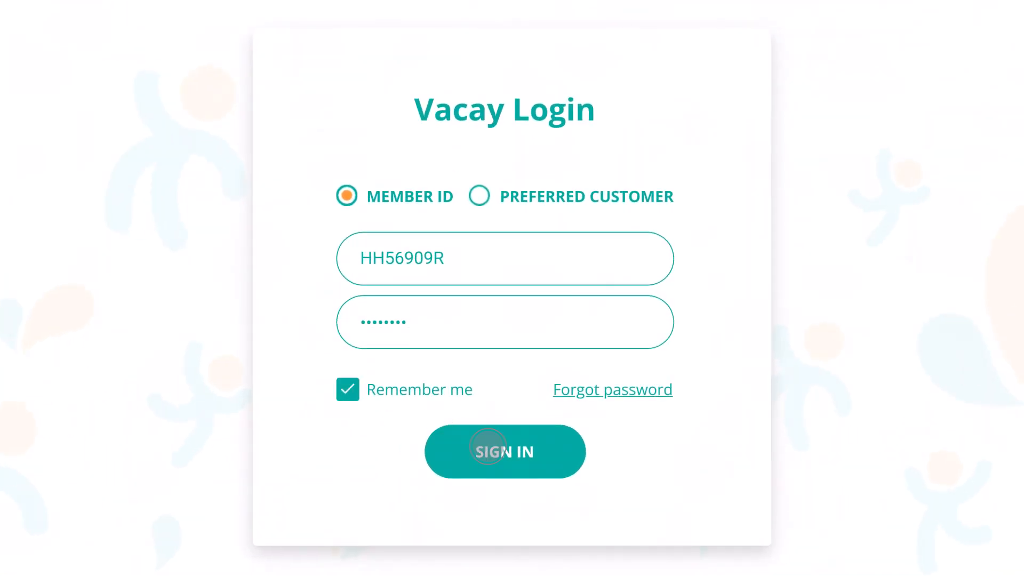
pyautogui.click(504, 452)
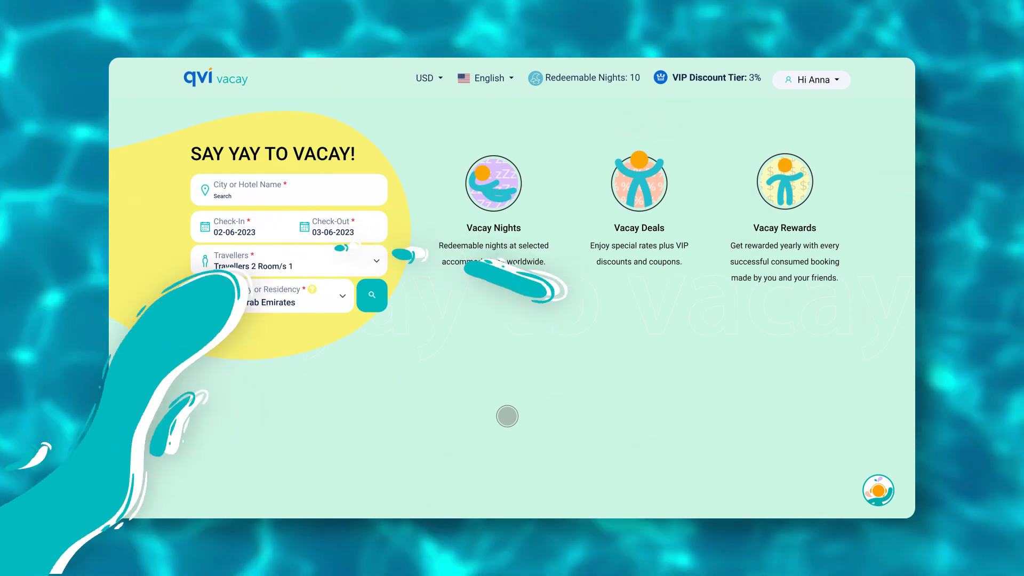
# Step: Choose Dashboard from the Hi account menu to view credits, tier, nights and bookings
pyautogui.click(837, 79)
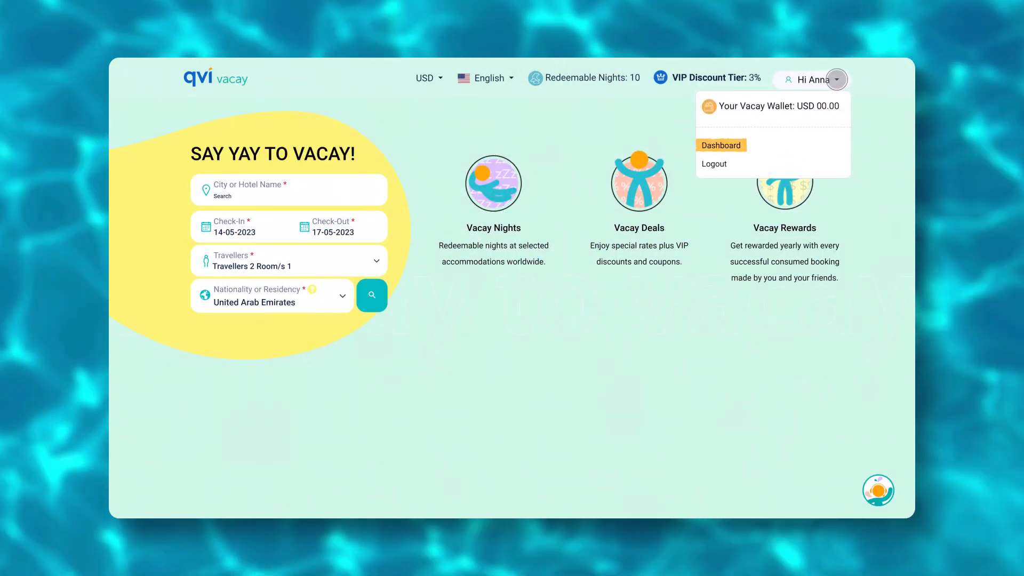
pyautogui.click(721, 145)
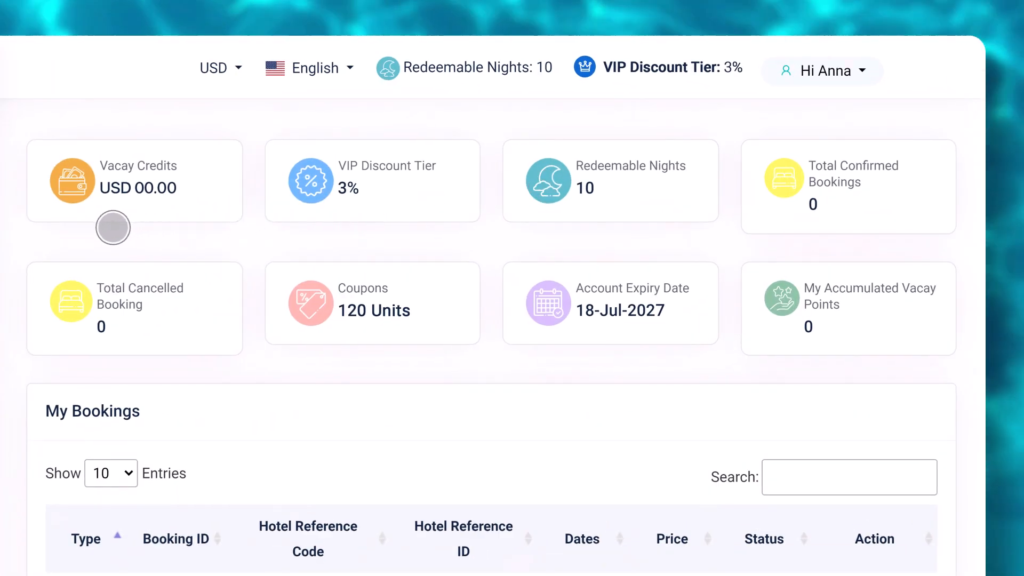
pyautogui.doubleClick(138, 166)
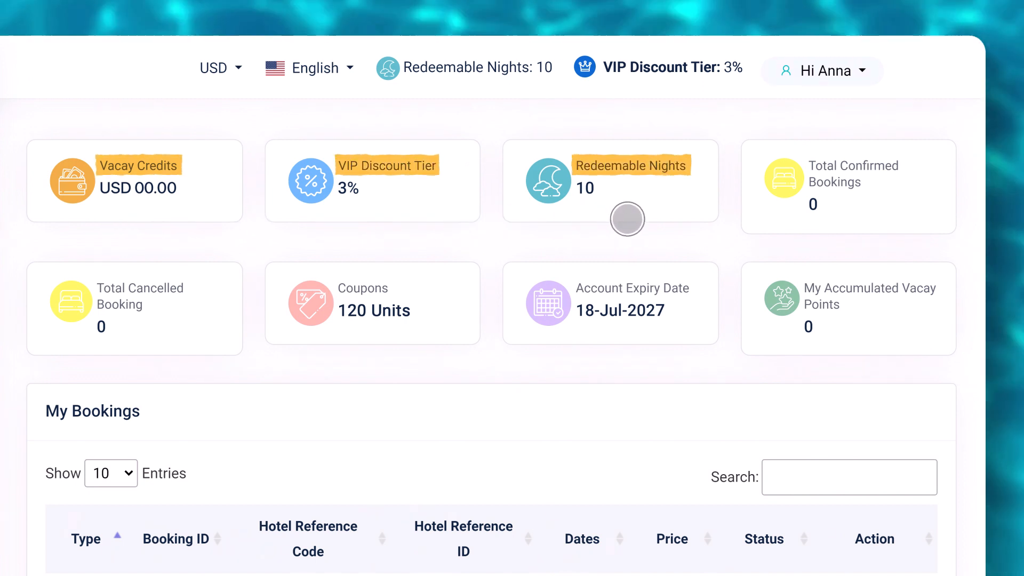
pyautogui.moveTo(409, 311)
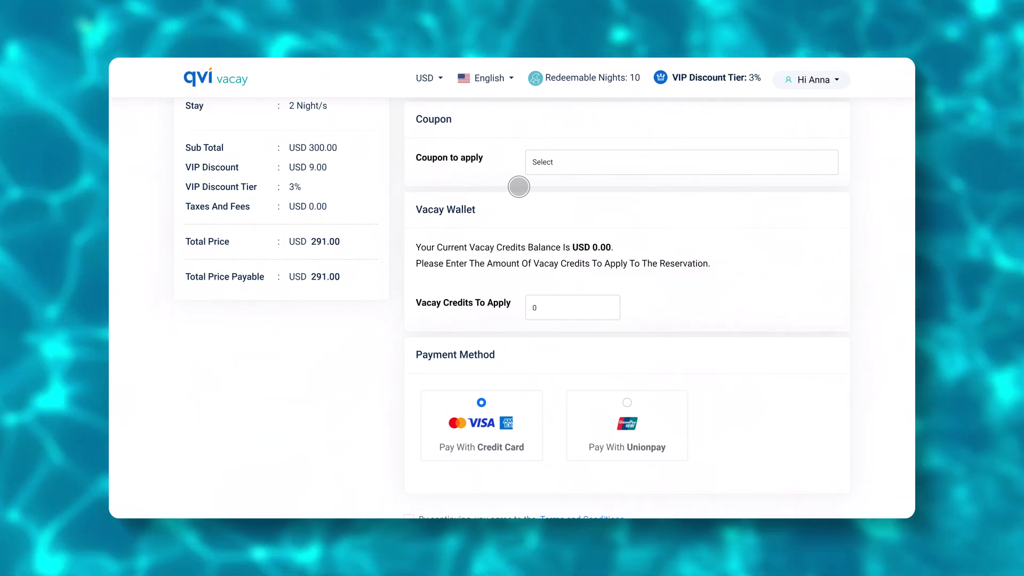
pyautogui.moveTo(836, 80)
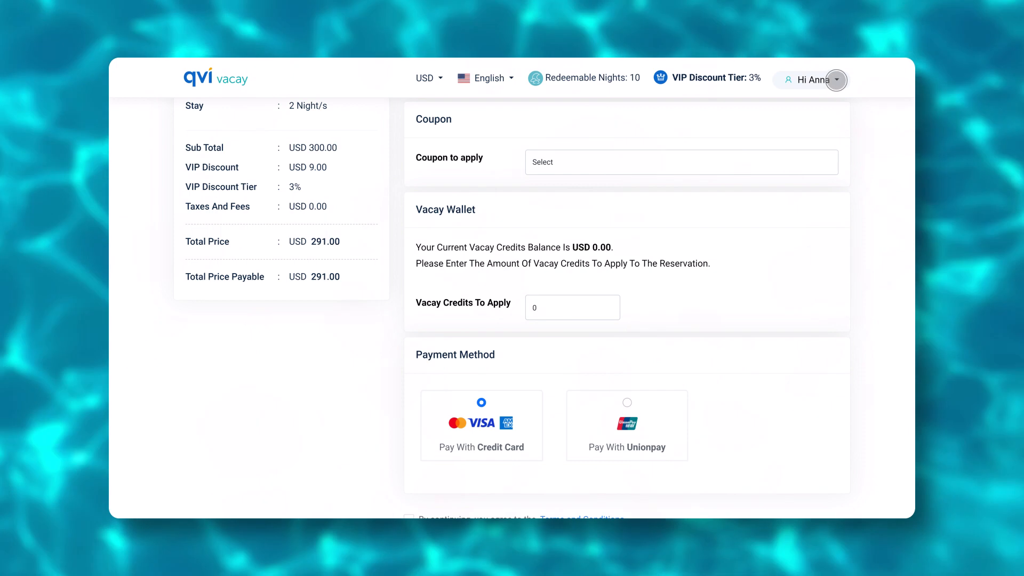
# Step: Open the account menu after reviewing the USD 291.00 two-night checkout
pyautogui.click(836, 80)
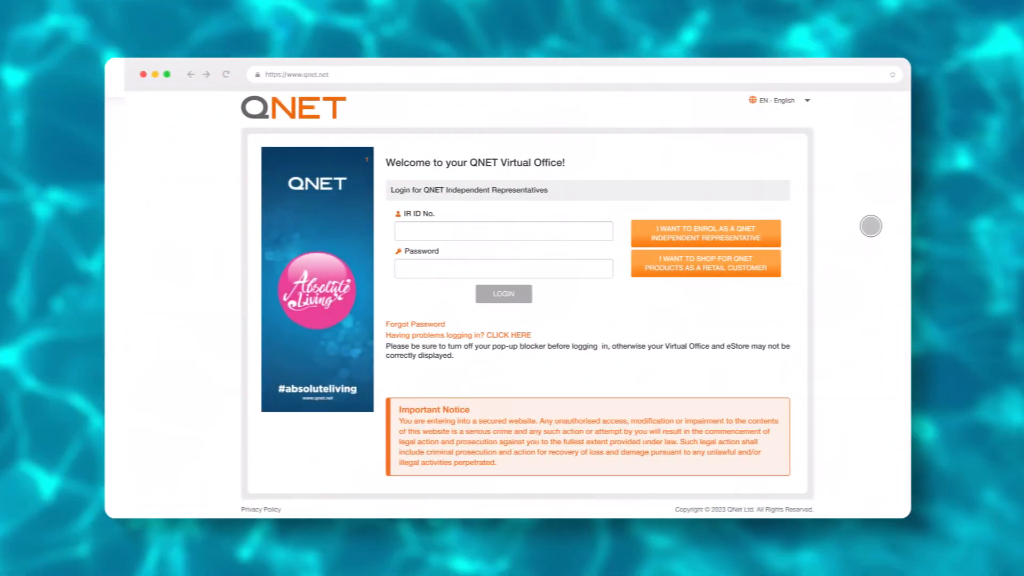
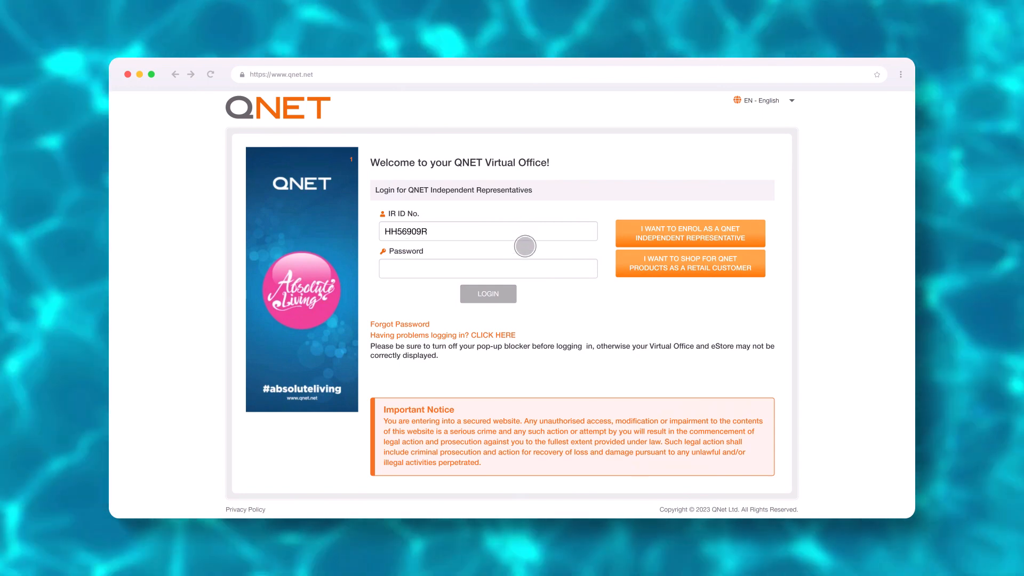
pyautogui.click(488, 293)
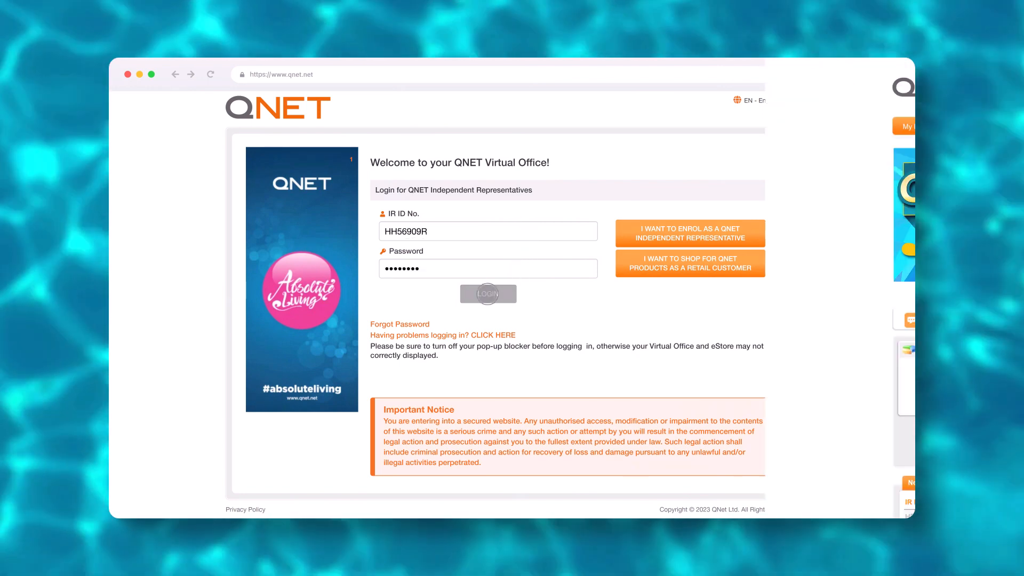
pyautogui.click(488, 294)
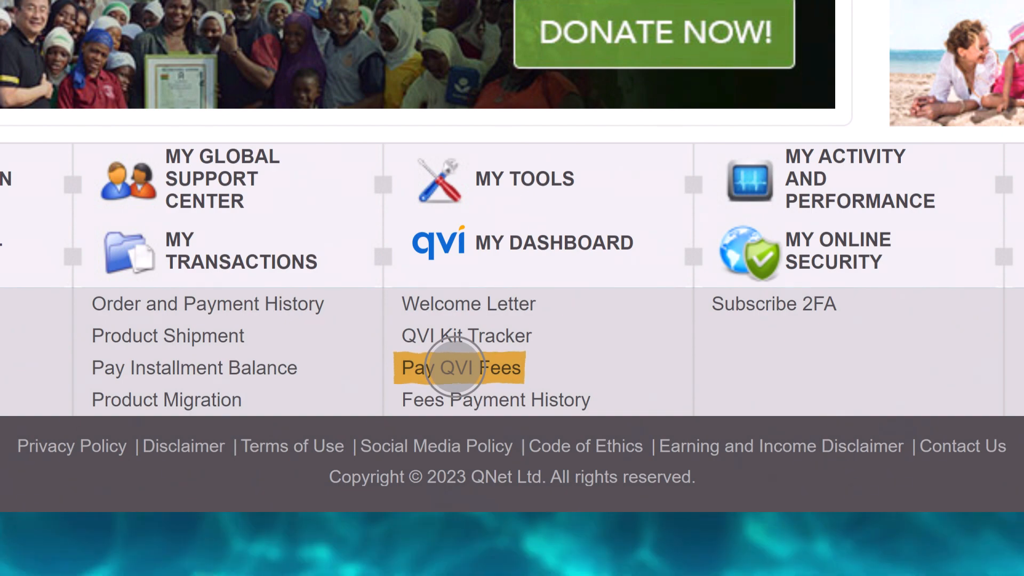
pyautogui.click(460, 368)
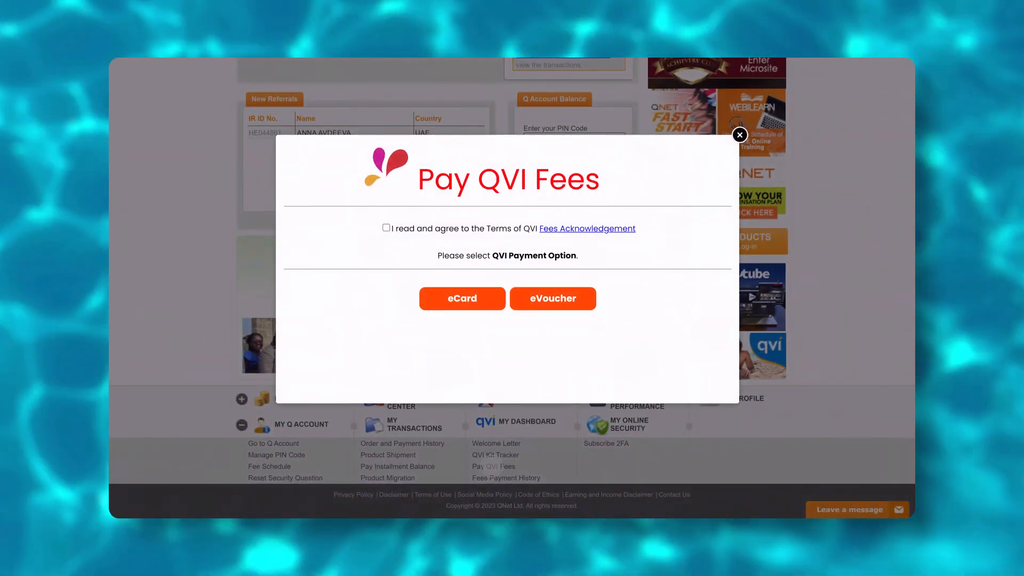
# Step: Continue to the eStore, select the USD 1000 Vacay Fee and add it to the cart
pyautogui.click(386, 228)
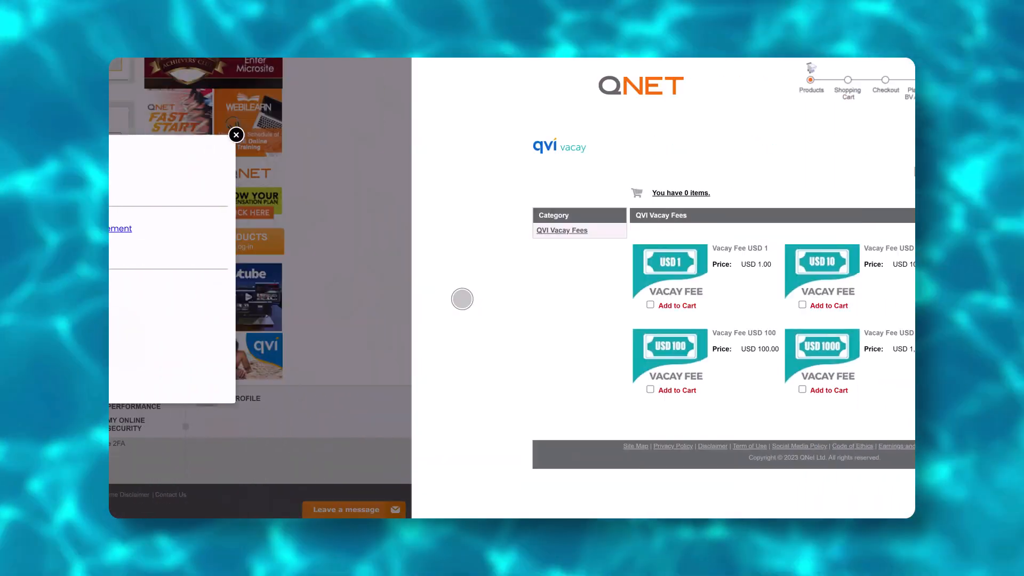
pyautogui.click(499, 389)
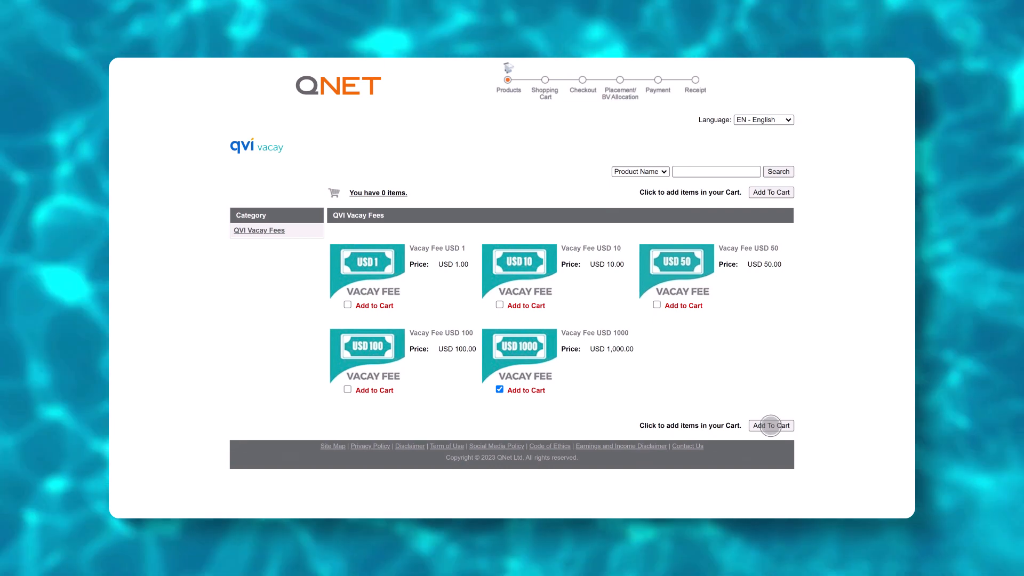
pyautogui.click(770, 426)
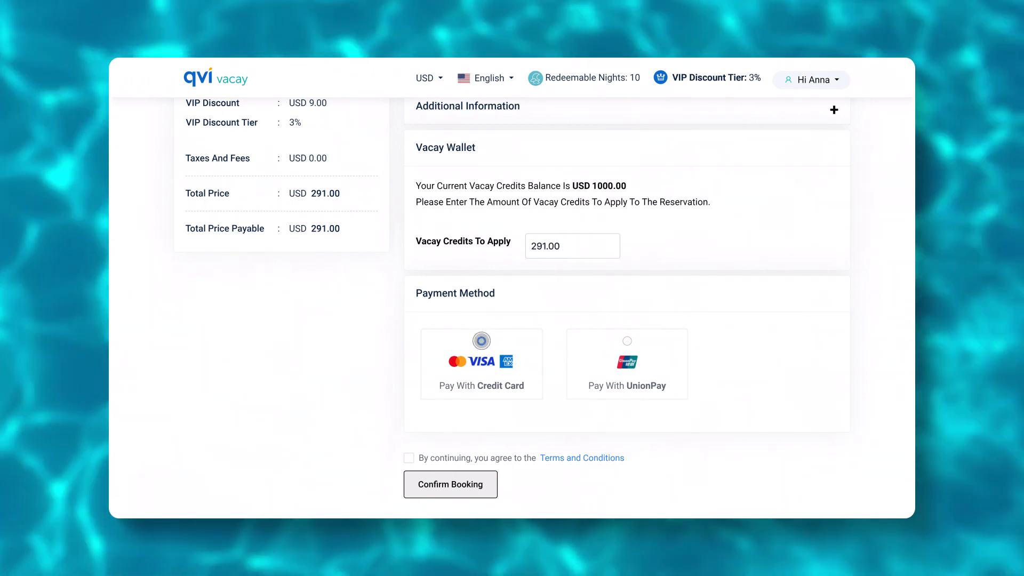
# Step: Accept the Terms and Conditions and confirm the USD 291.00 credit booking
pyautogui.click(409, 458)
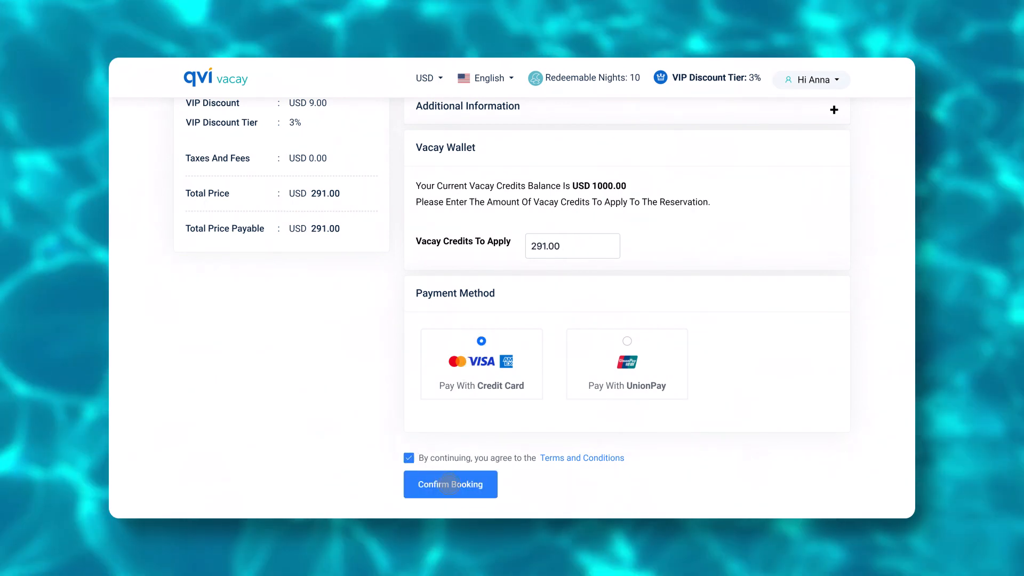
pyautogui.click(450, 485)
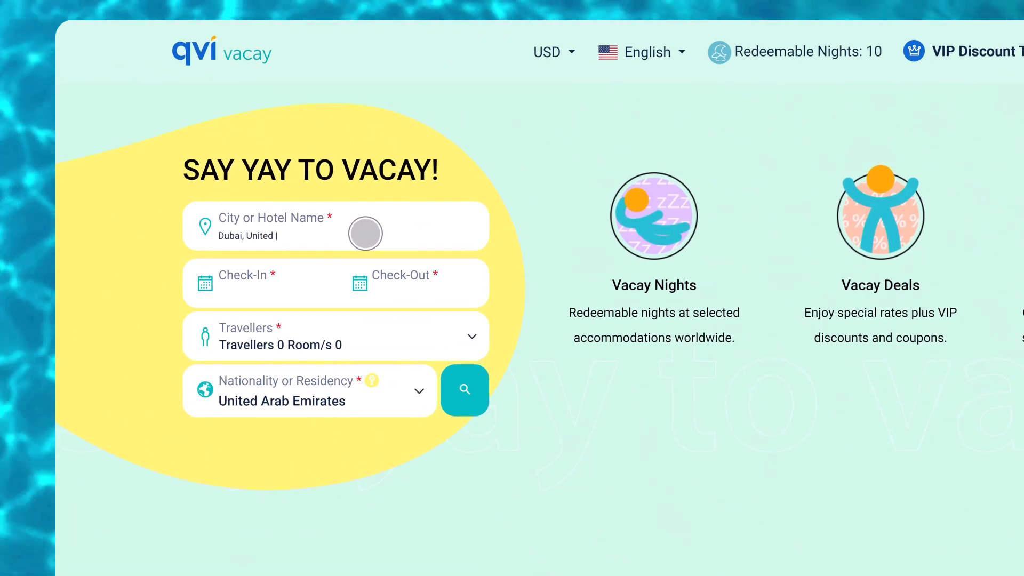
# Step: Choose Dubai, United Arab Emirates, check out 3 June 2023, and set one room for two travellers
pyautogui.click(250, 283)
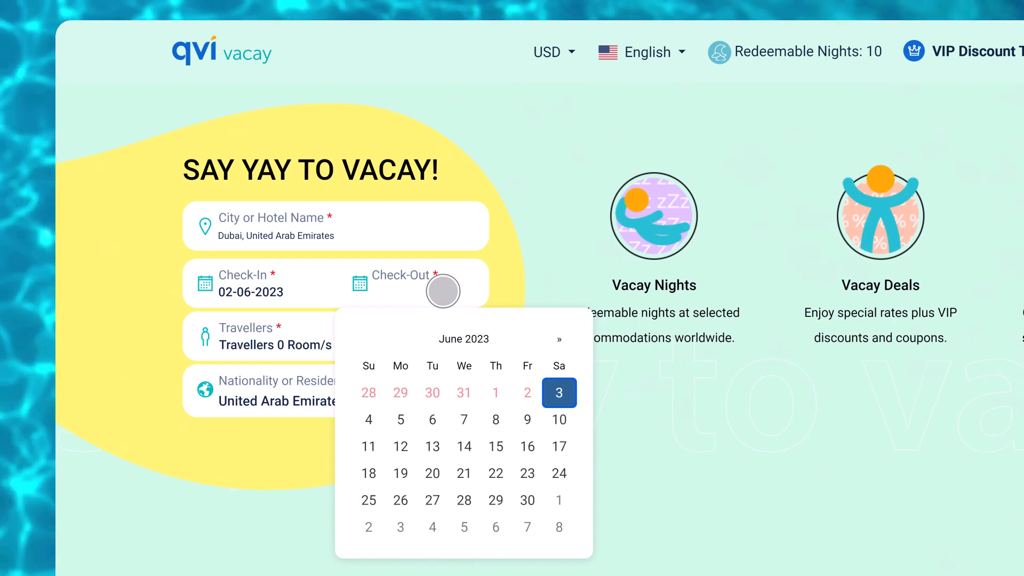
pyautogui.click(559, 393)
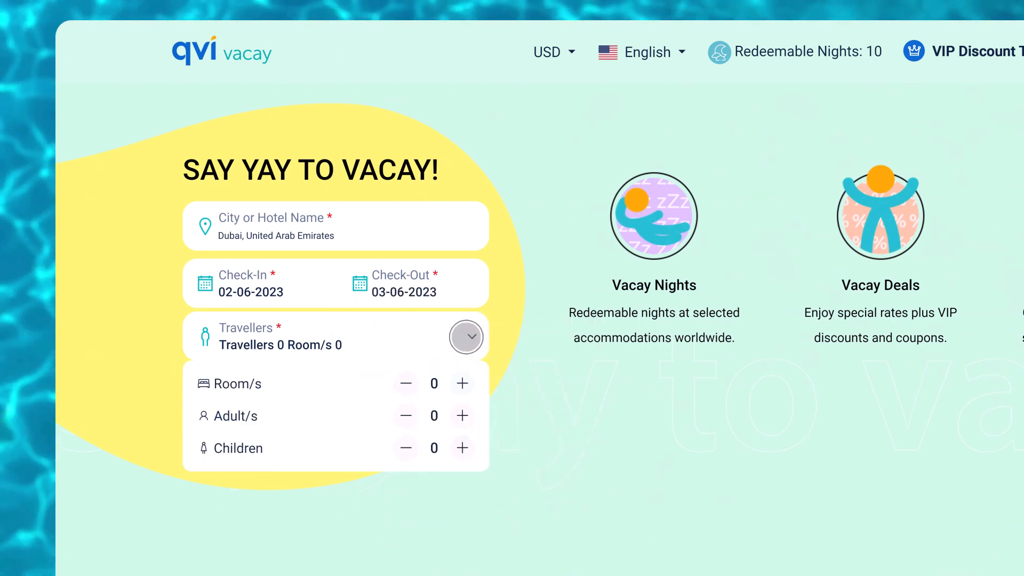
pyautogui.click(461, 414)
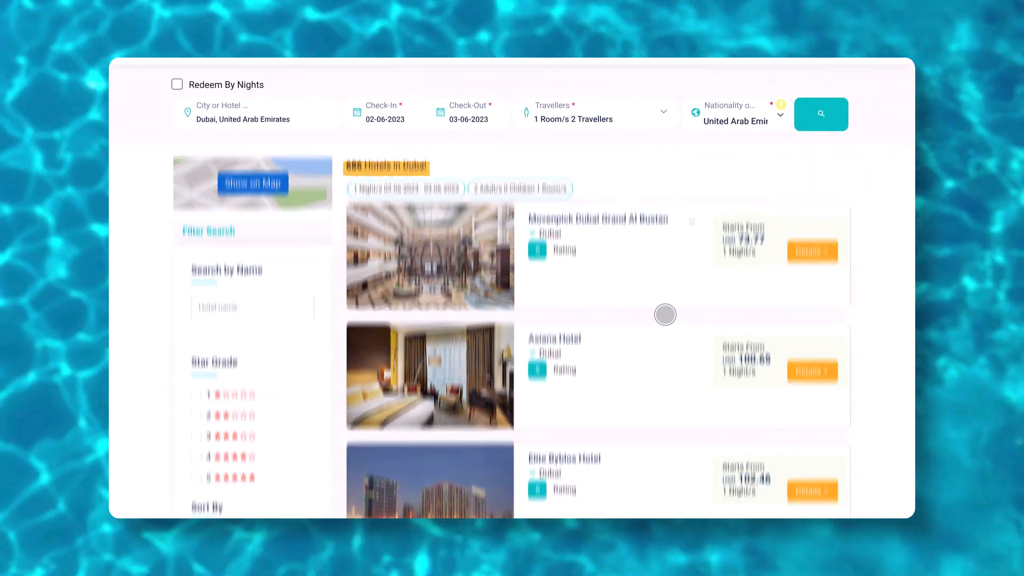
# Step: Scroll the Dubai results and open Asiana Hotel's details
pyautogui.scroll(-3)
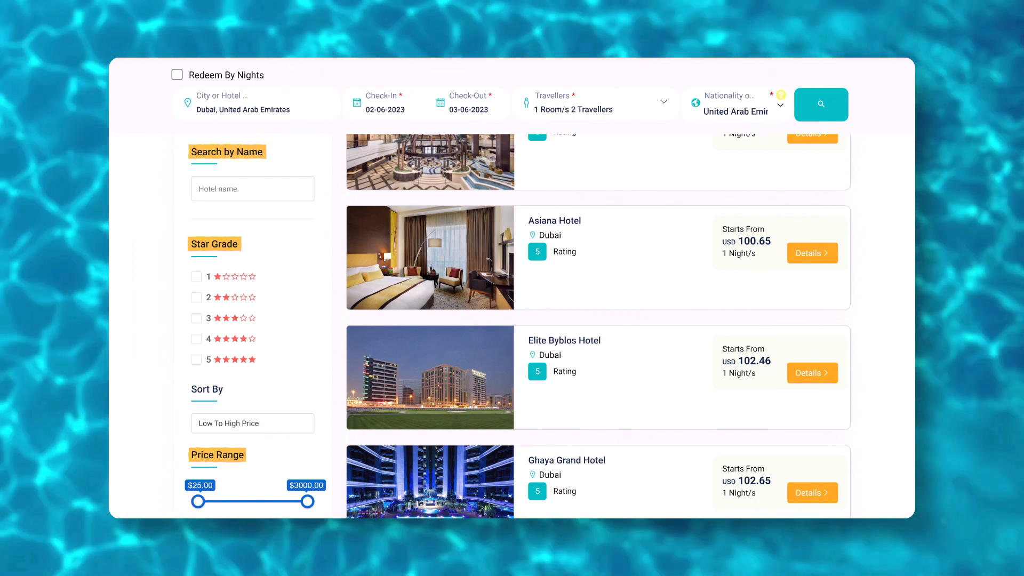
pyautogui.click(812, 253)
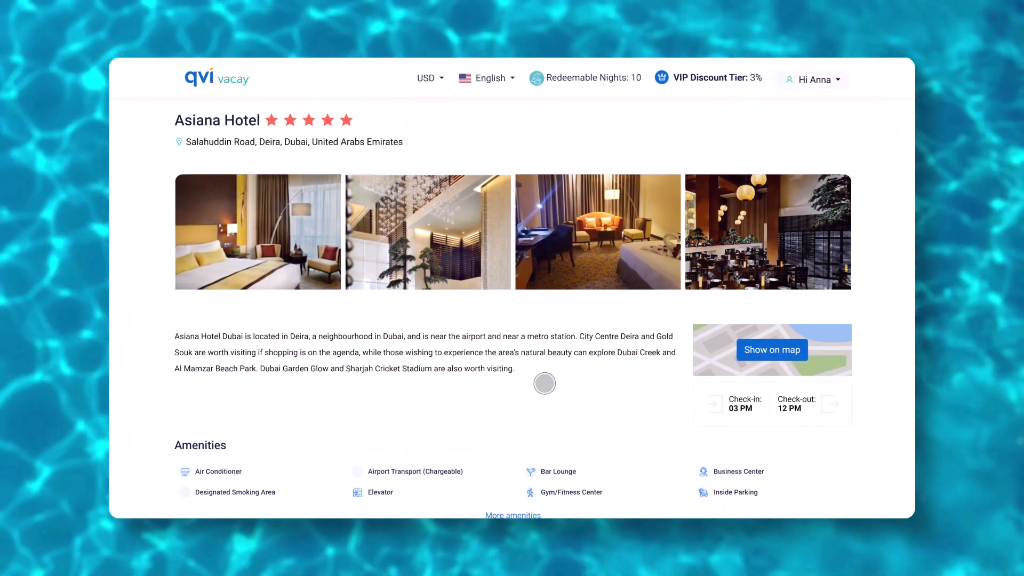
# Step: Scroll to Available Rooms and book the Superior Room NR-Double (Breakfast)
pyautogui.scroll(-3)
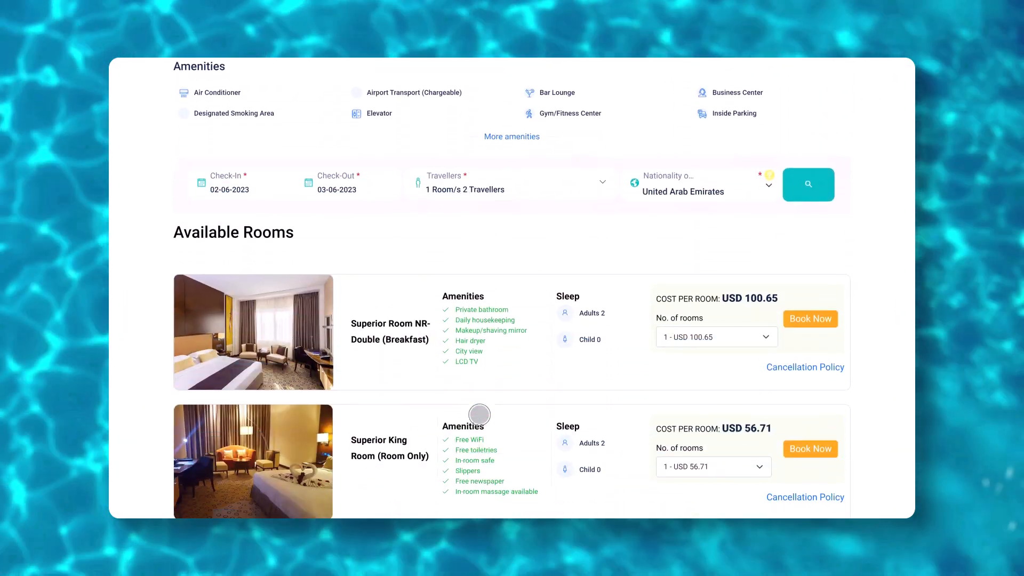
pyautogui.scroll(-3)
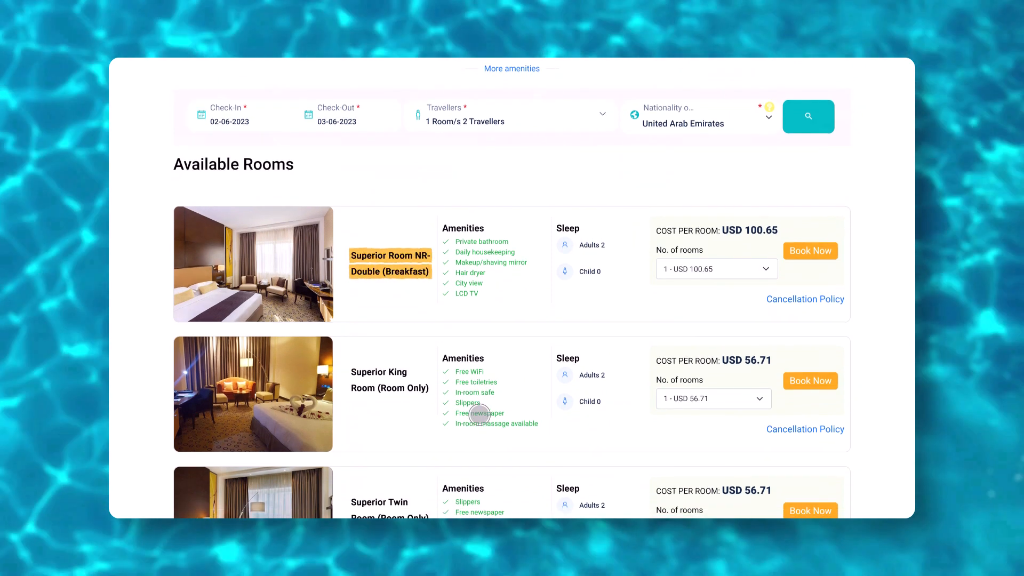
pyautogui.click(805, 299)
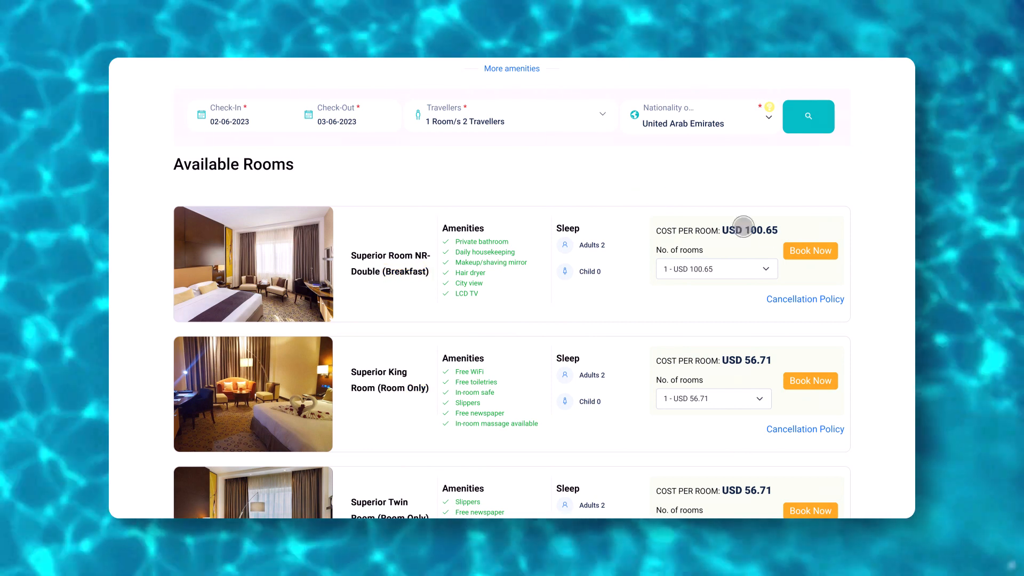
pyautogui.click(810, 251)
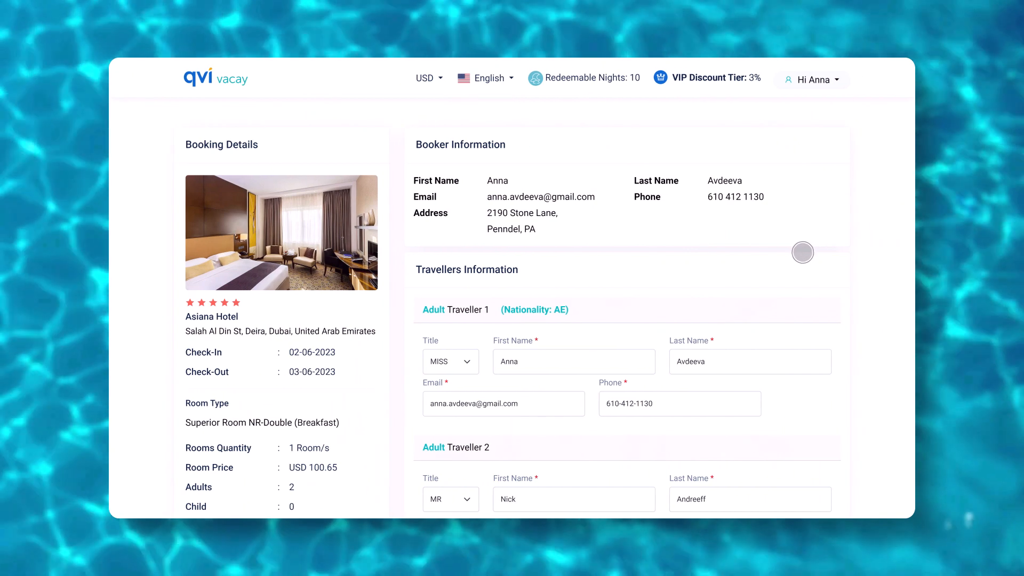
# Step: Check the Vacay wallet balance from the Hi menu before paying
pyautogui.scroll(-3)
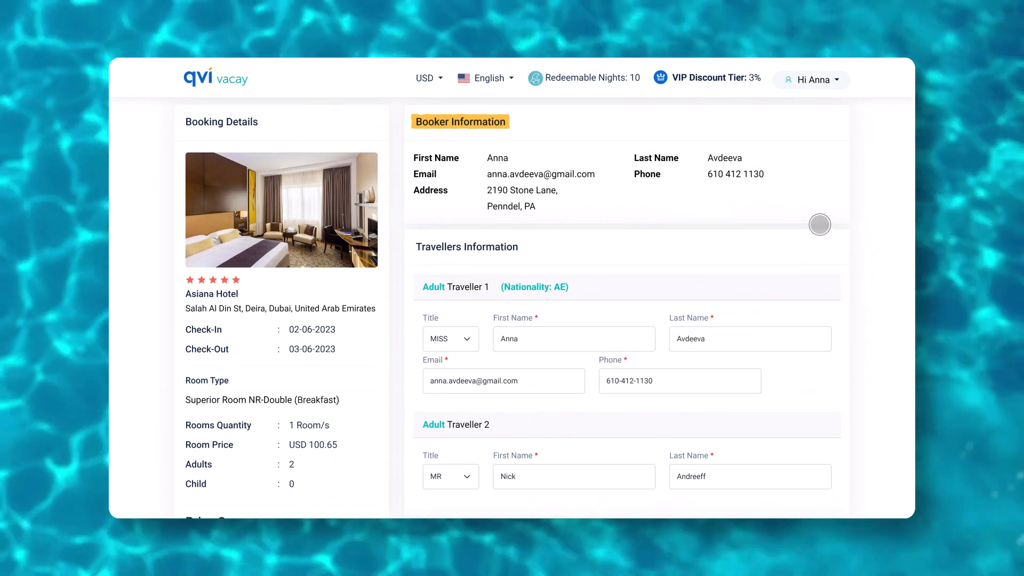
pyautogui.click(816, 79)
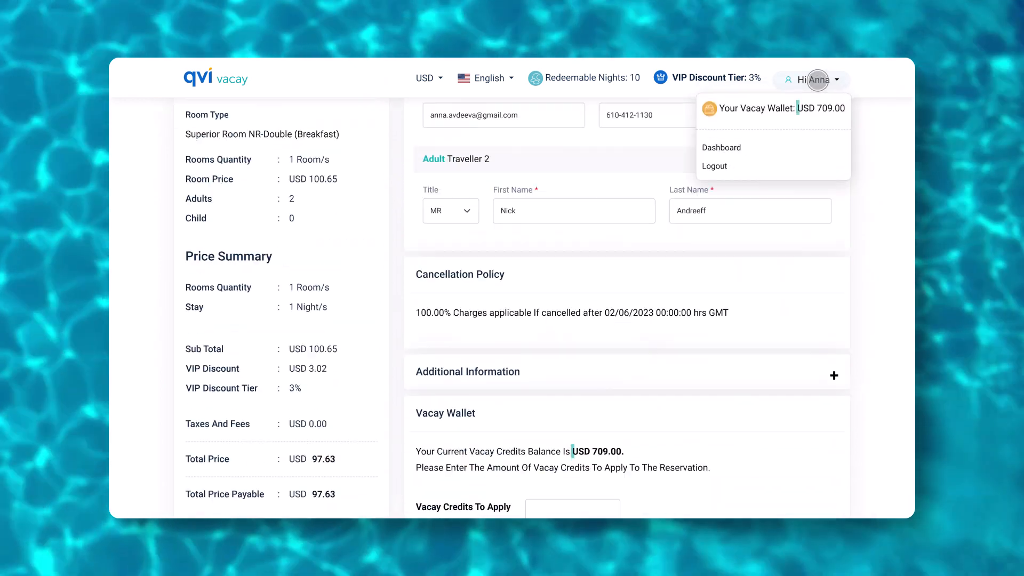
pyautogui.scroll(-3)
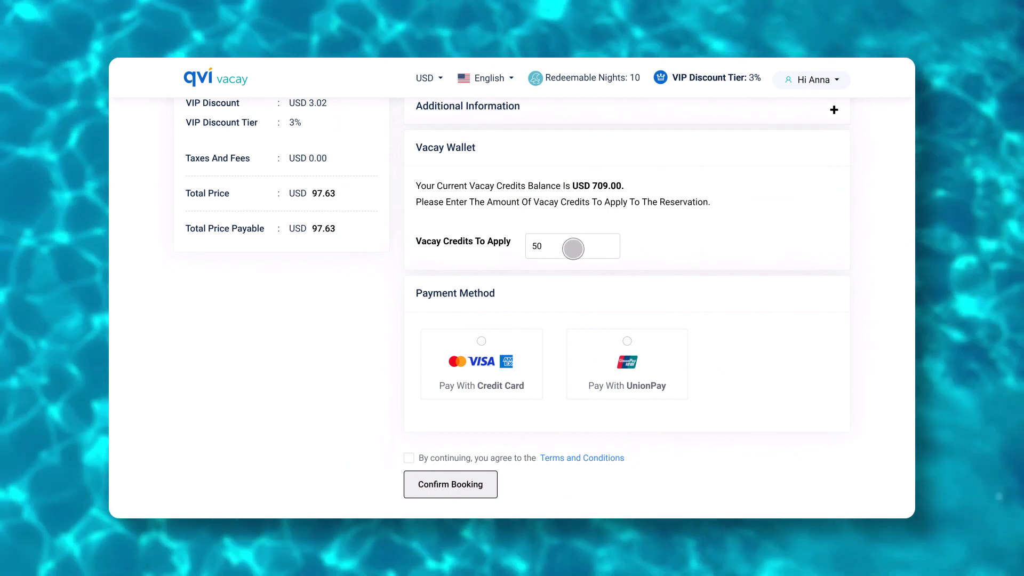
# Step: Pay the remainder by credit card, accept the terms and confirm the Asiana Hotel booking
pyautogui.click(481, 340)
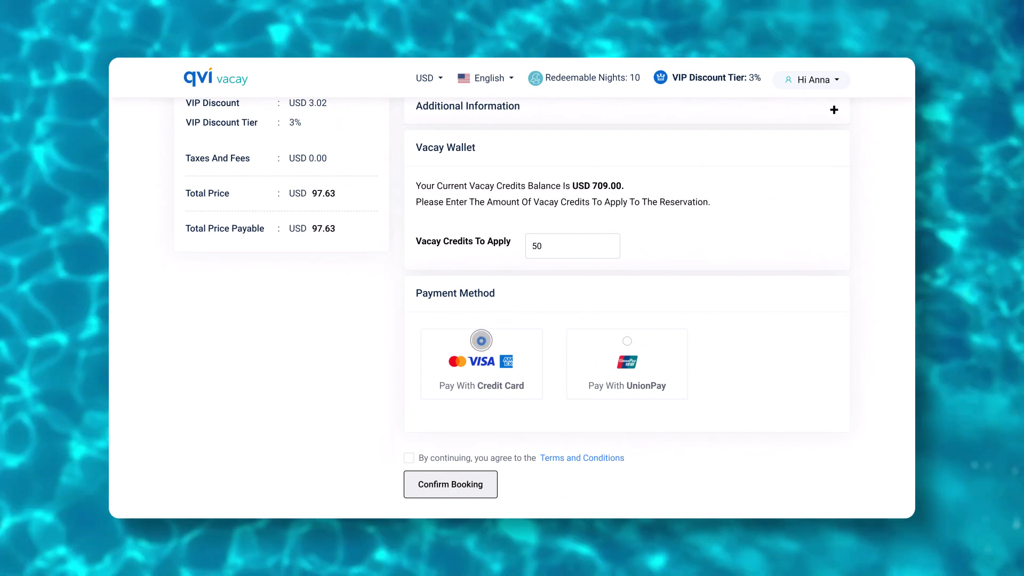
pyautogui.click(583, 458)
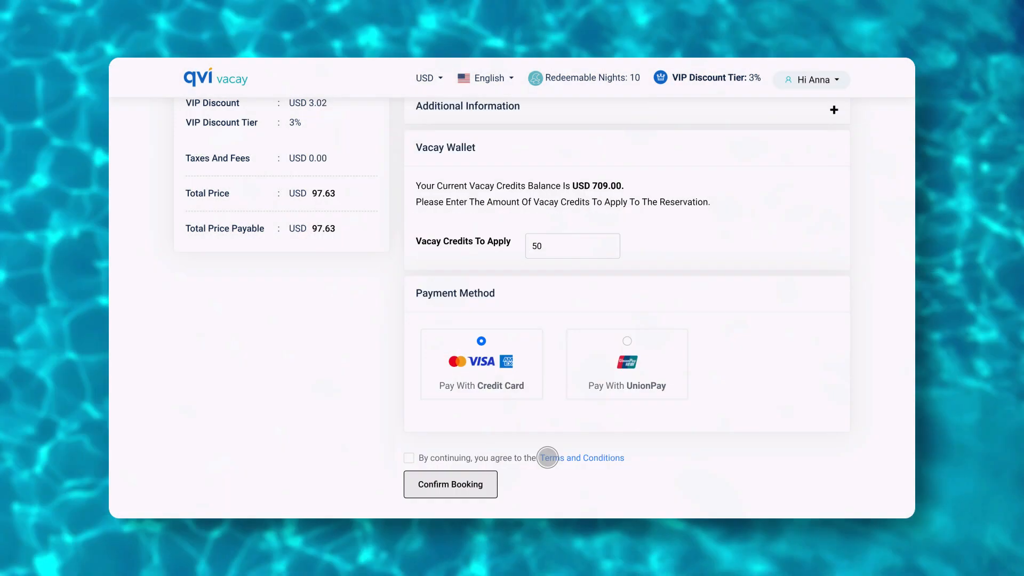
pyautogui.click(408, 458)
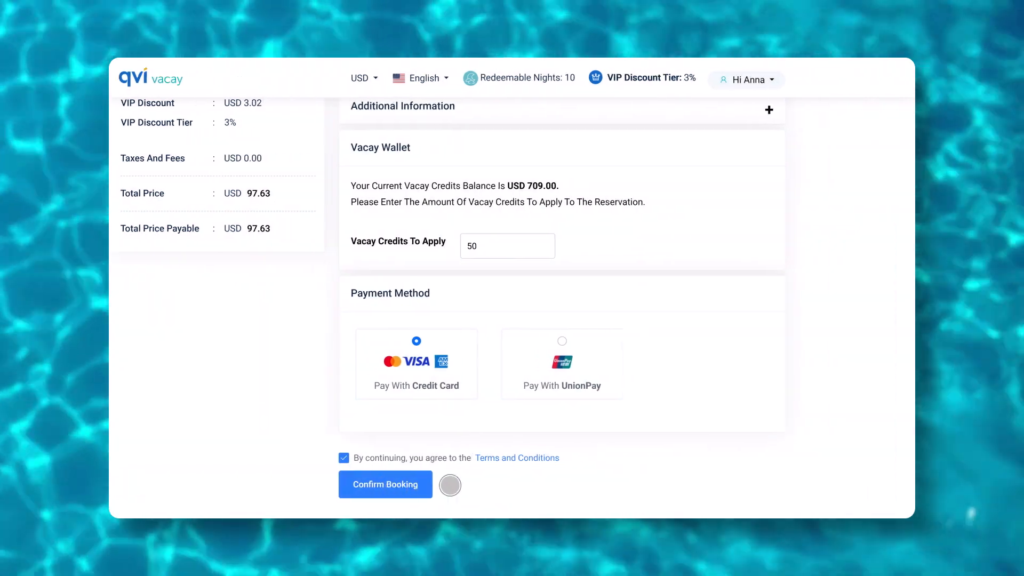
pyautogui.click(385, 485)
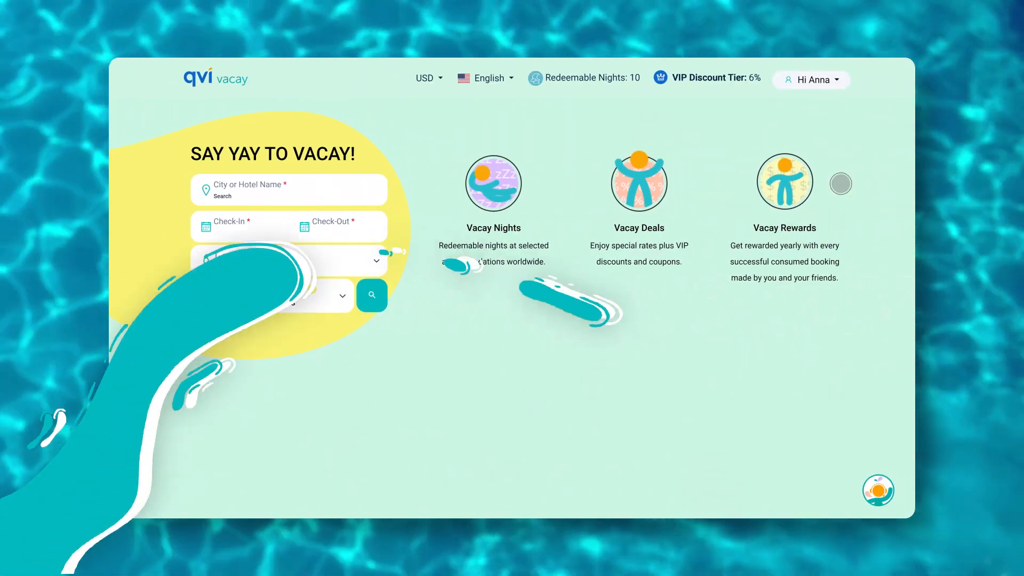
# Step: Search Dubai, United Arab Emirates hotels redeemable by nights for 3 nights
pyautogui.click(371, 295)
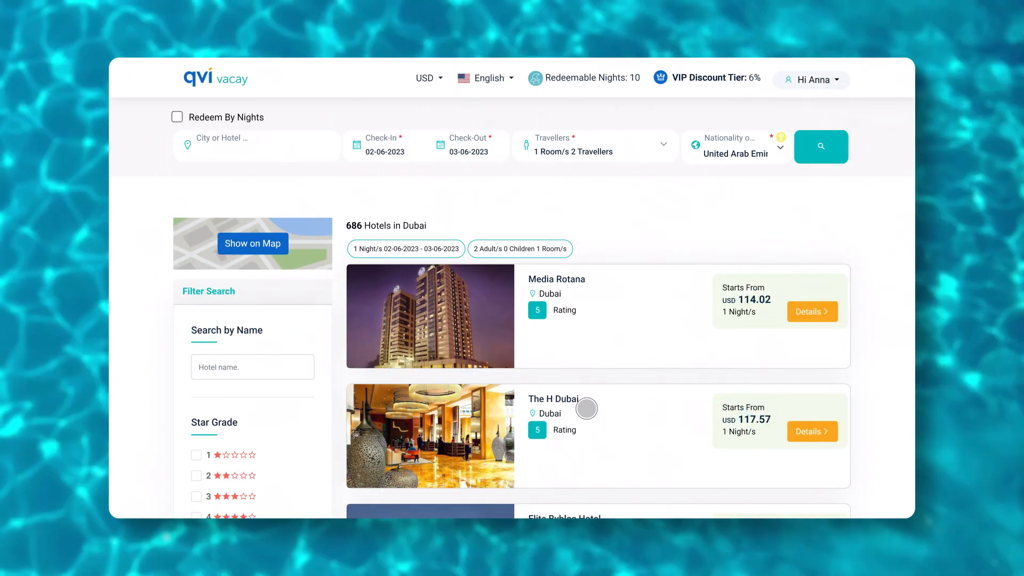
pyautogui.click(176, 117)
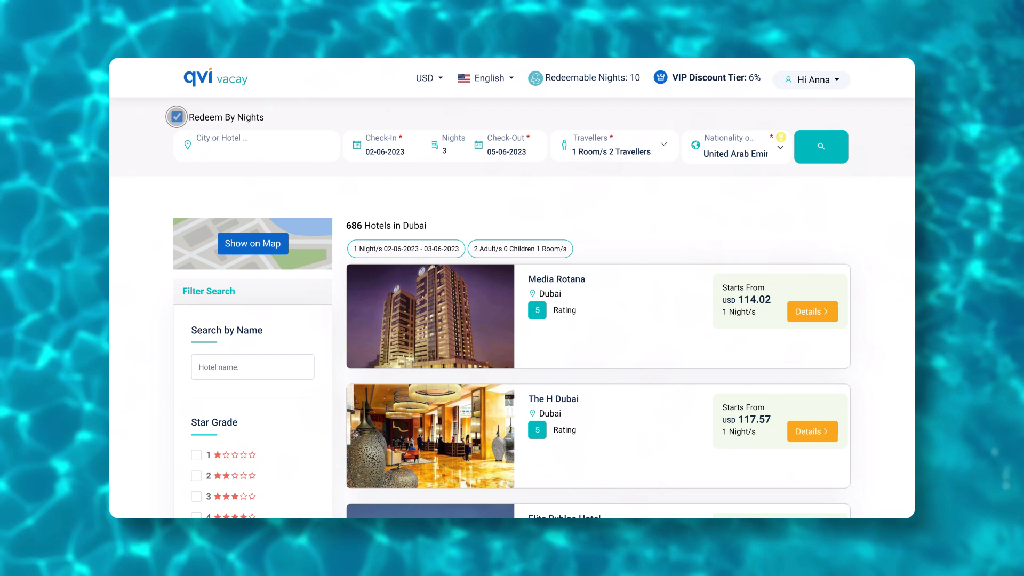
pyautogui.write('Dubai, United Arab Emirates')
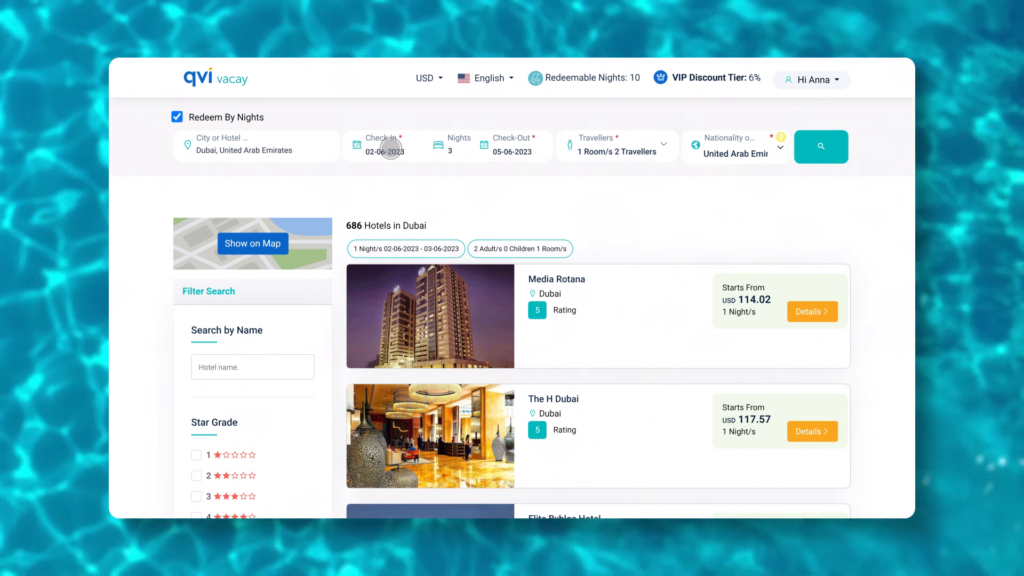
pyautogui.click(456, 149)
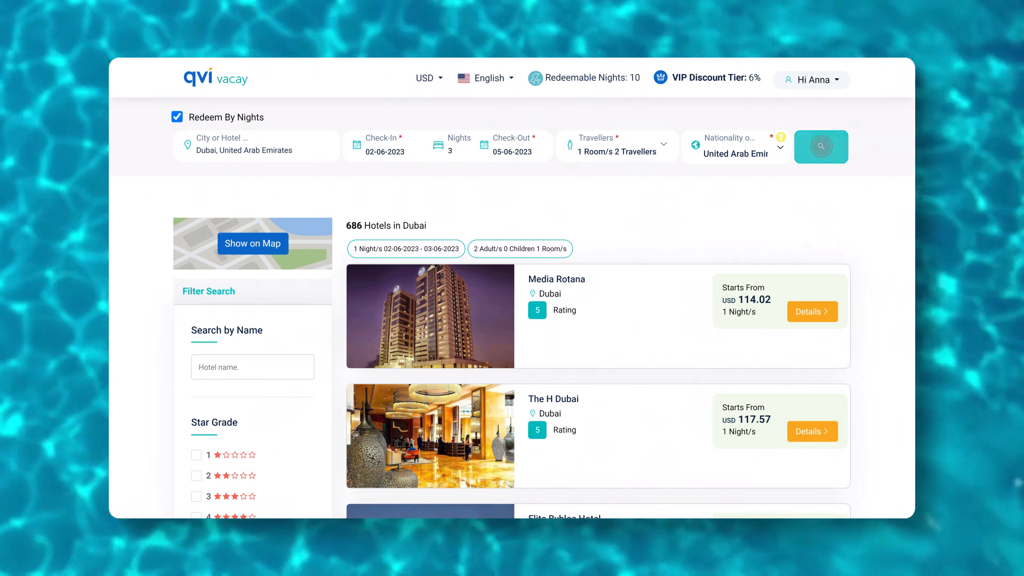
pyautogui.click(821, 146)
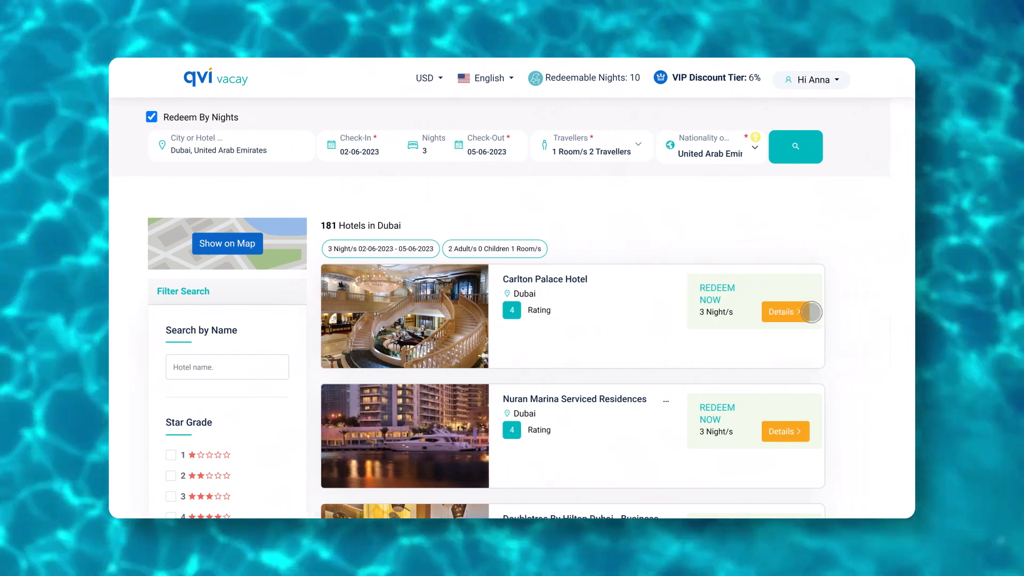
pyautogui.click(781, 312)
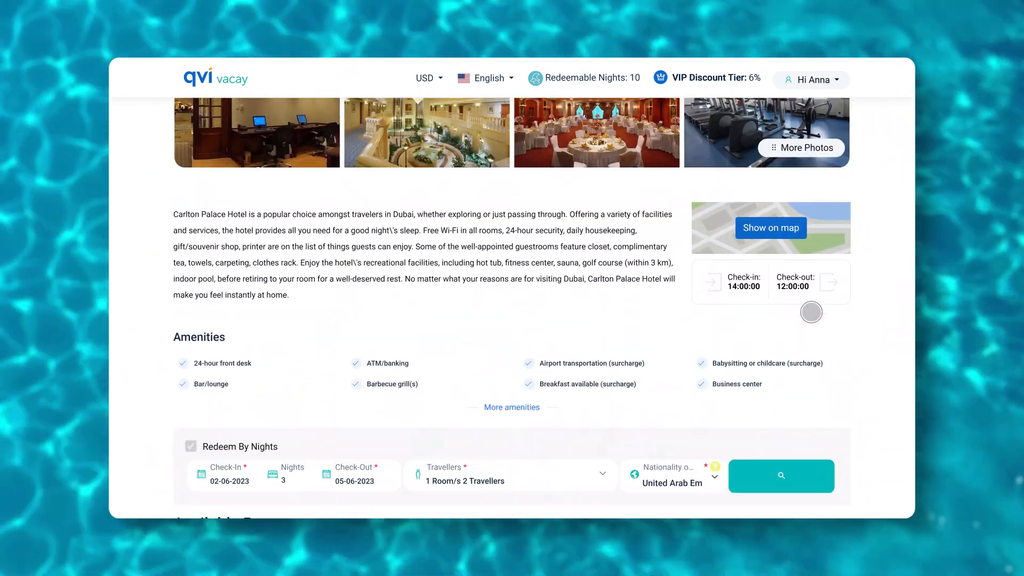
pyautogui.scroll(-3)
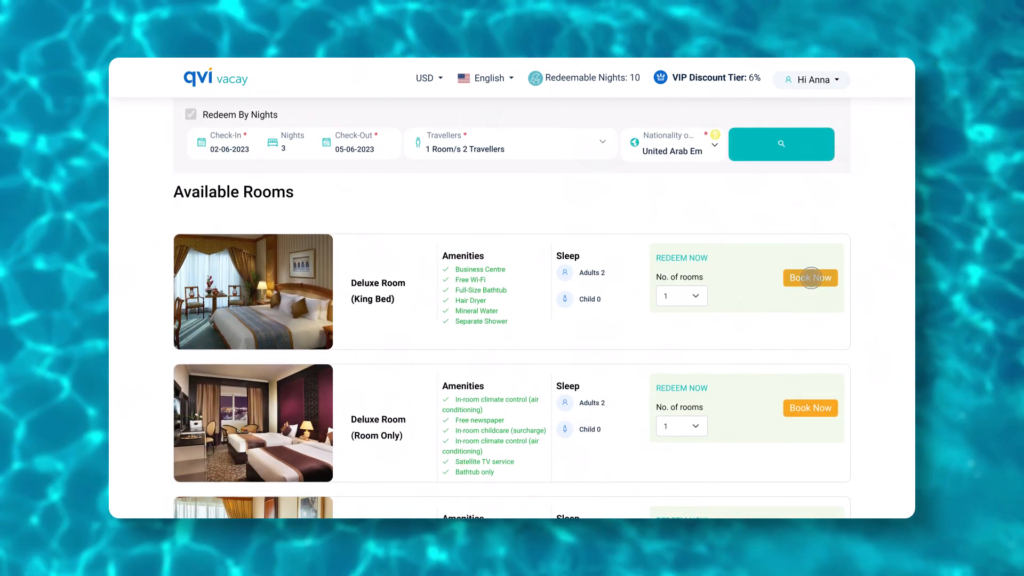
pyautogui.click(810, 278)
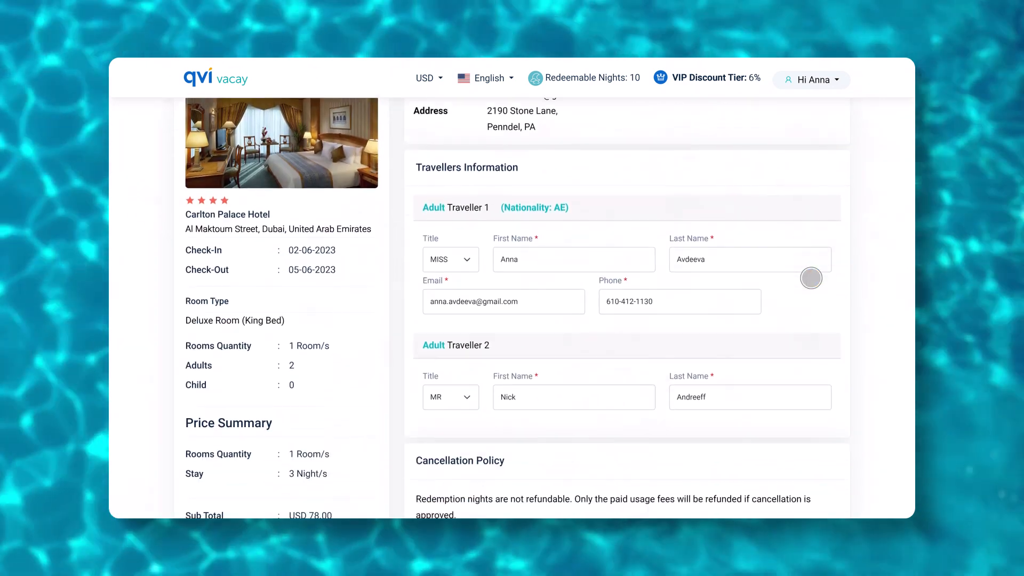
pyautogui.scroll(-3)
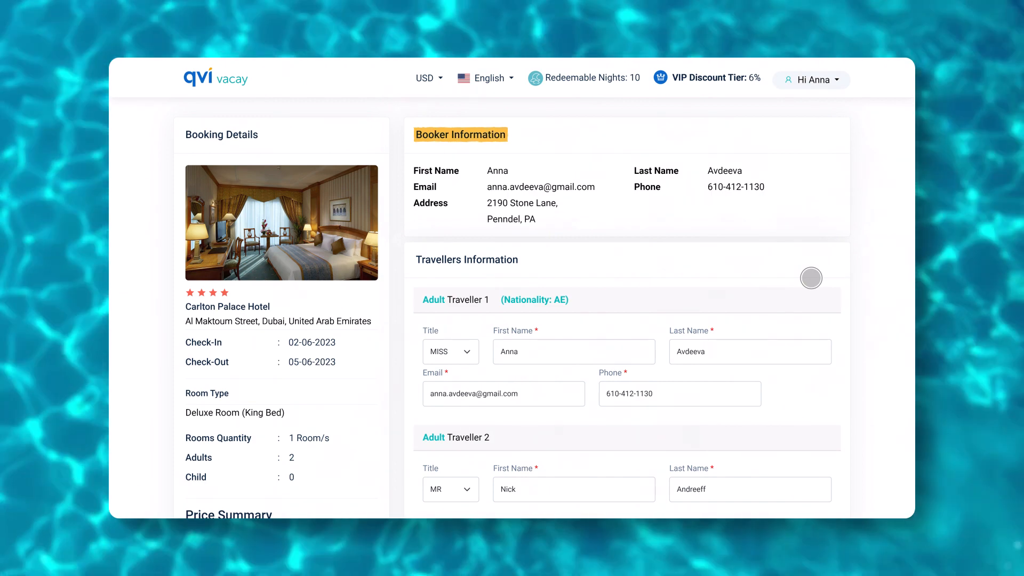
pyautogui.scroll(-3)
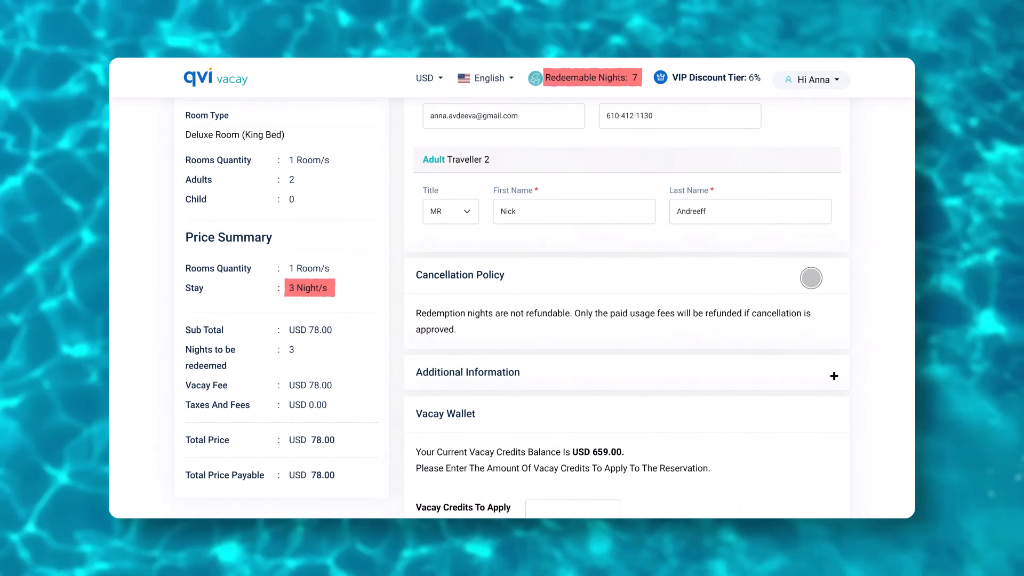
# Step: Apply 78 Vacay credits, accept the terms, confirm Carlton Palace and proceed to the invoice
pyautogui.scroll(-3)
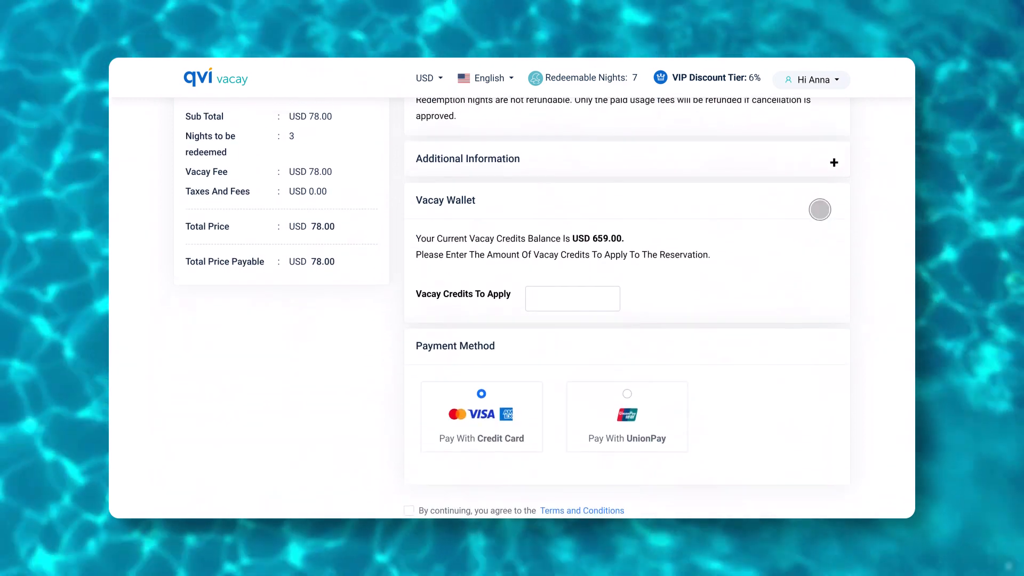
pyautogui.click(837, 80)
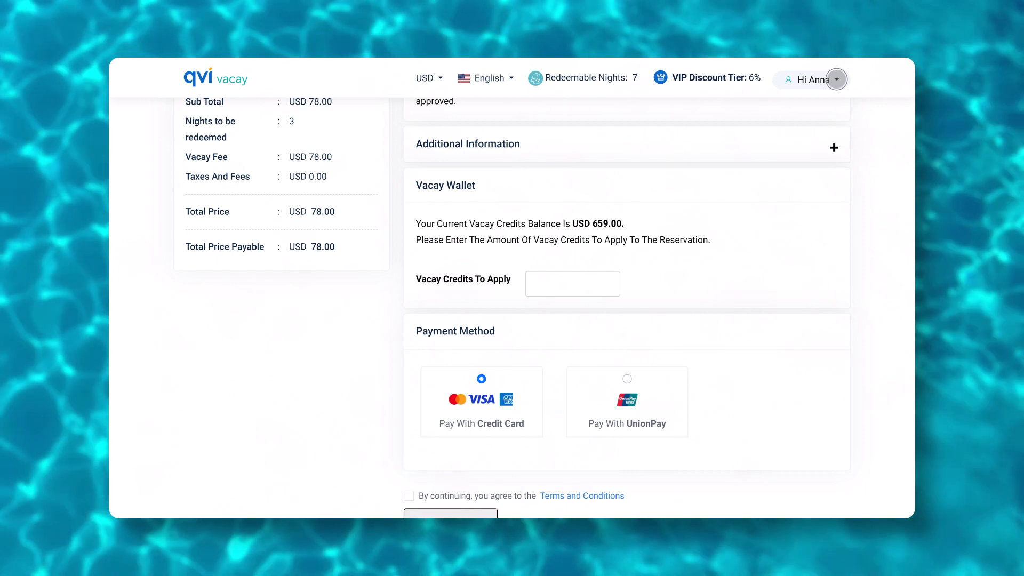
pyautogui.write('78')
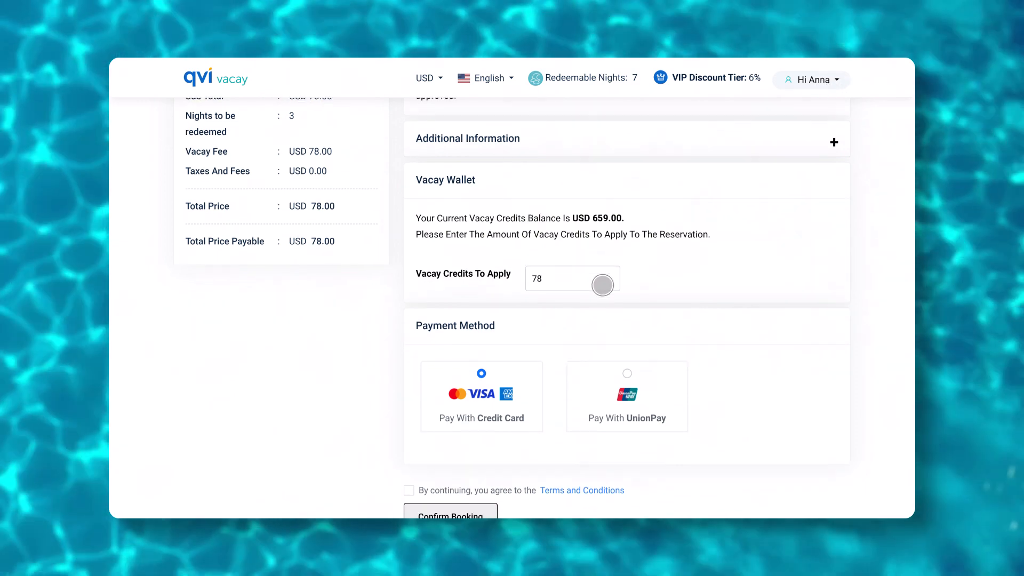
pyautogui.scroll(-3)
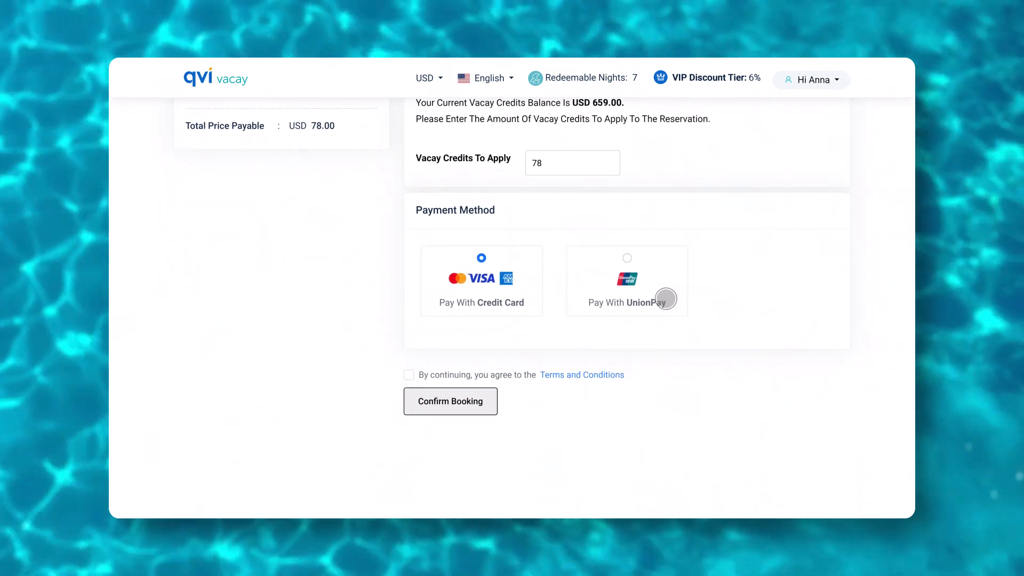
pyautogui.click(581, 375)
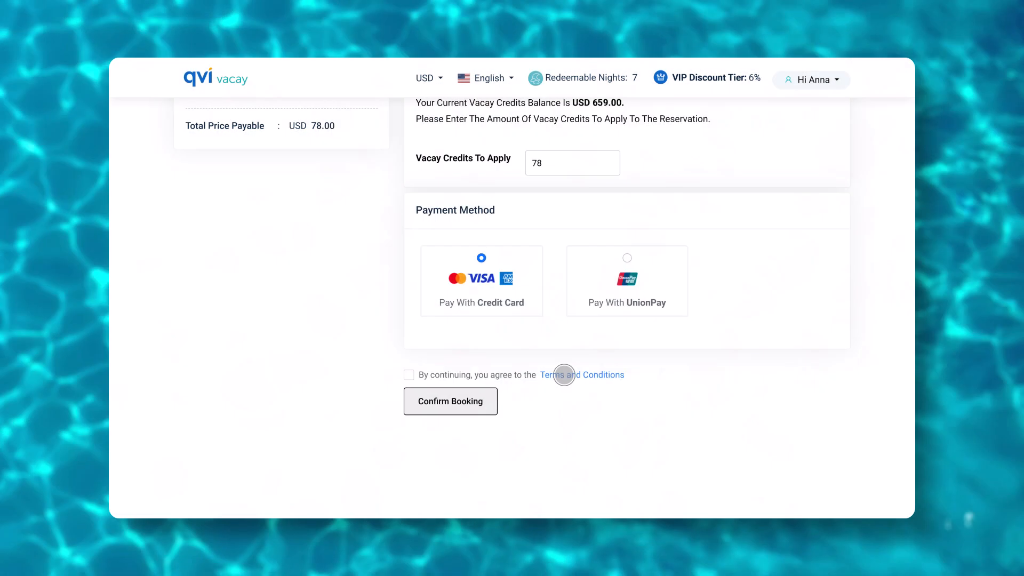
pyautogui.click(408, 375)
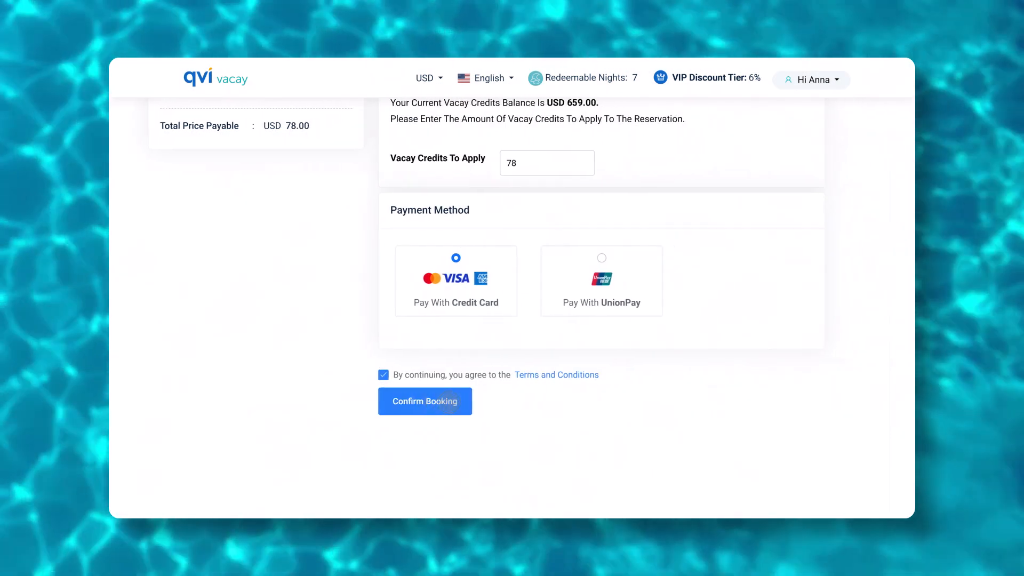
pyautogui.click(425, 401)
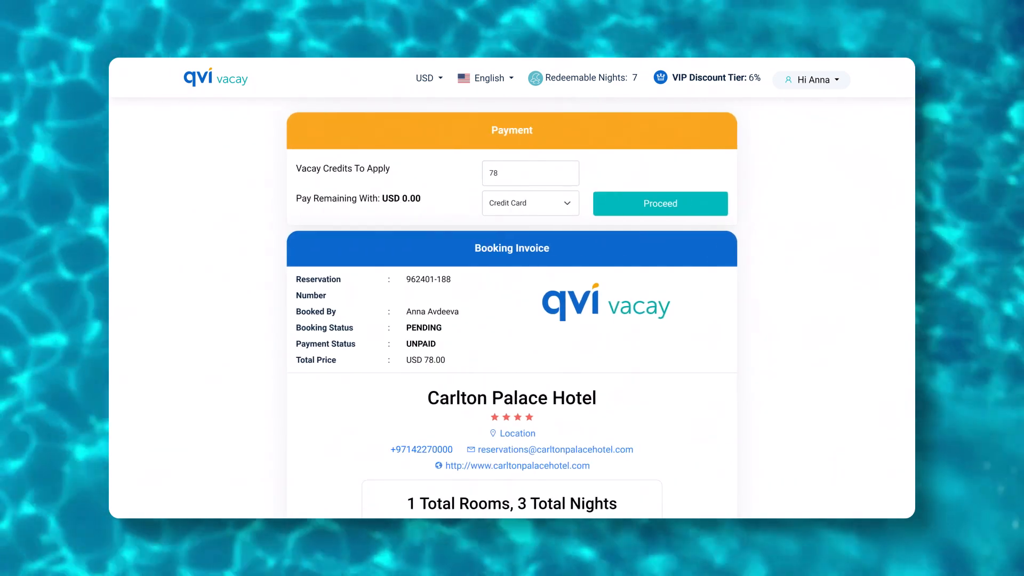
pyautogui.click(661, 203)
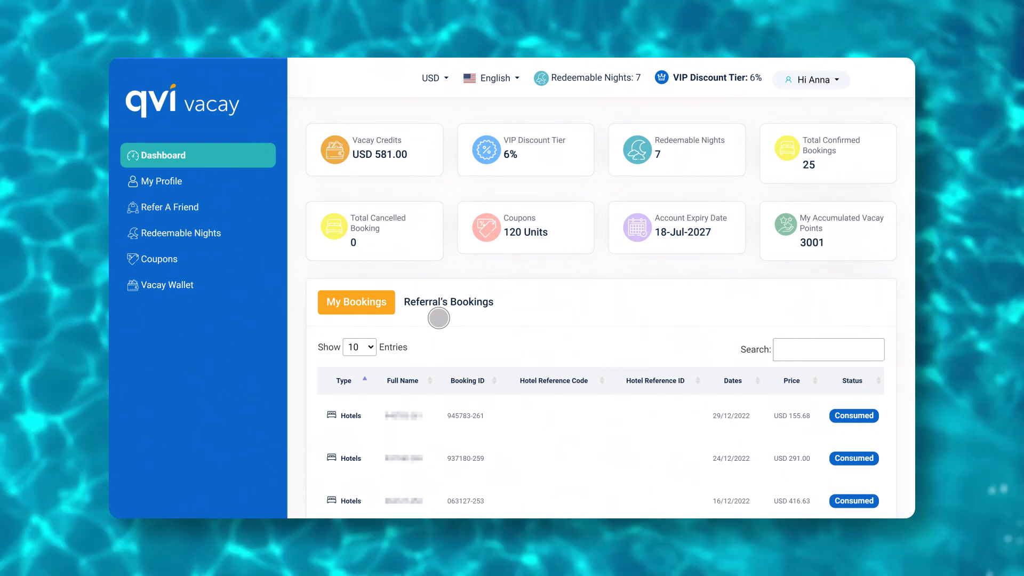
# Step: Review the dashboard's credits, redeemable nights and My Bookings statuses
pyautogui.scroll(-3)
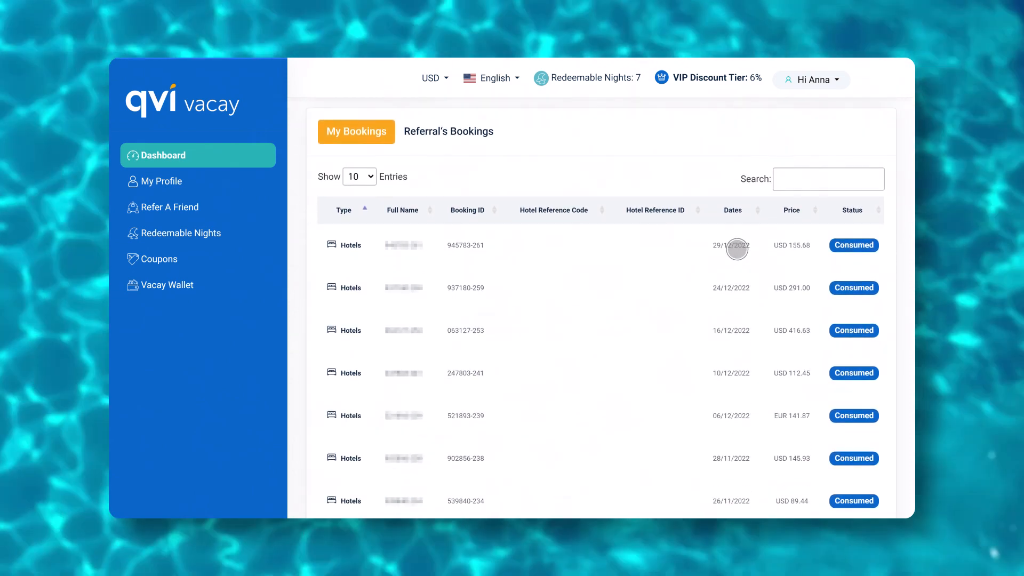
pyautogui.click(448, 131)
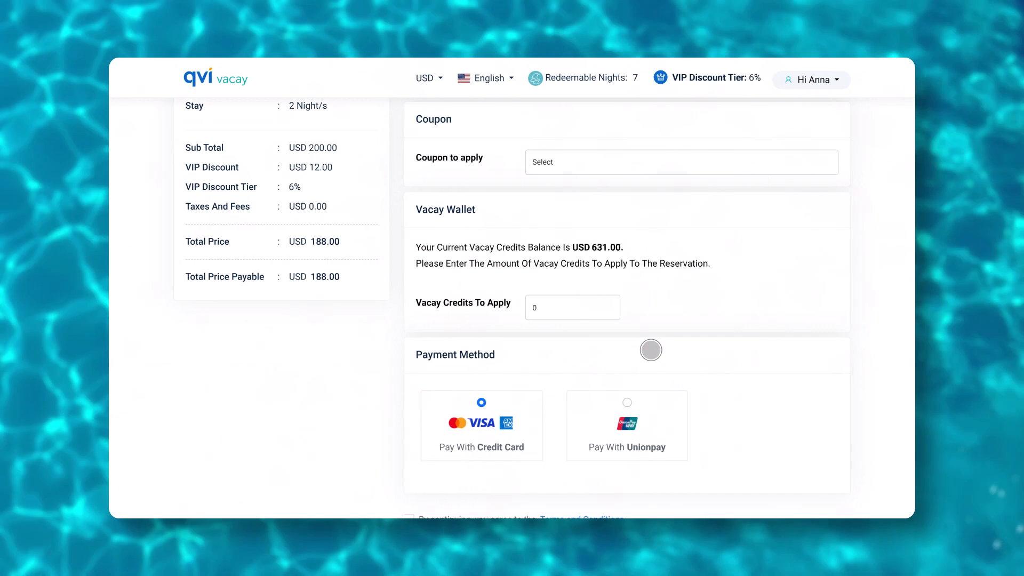
pyautogui.write('100')
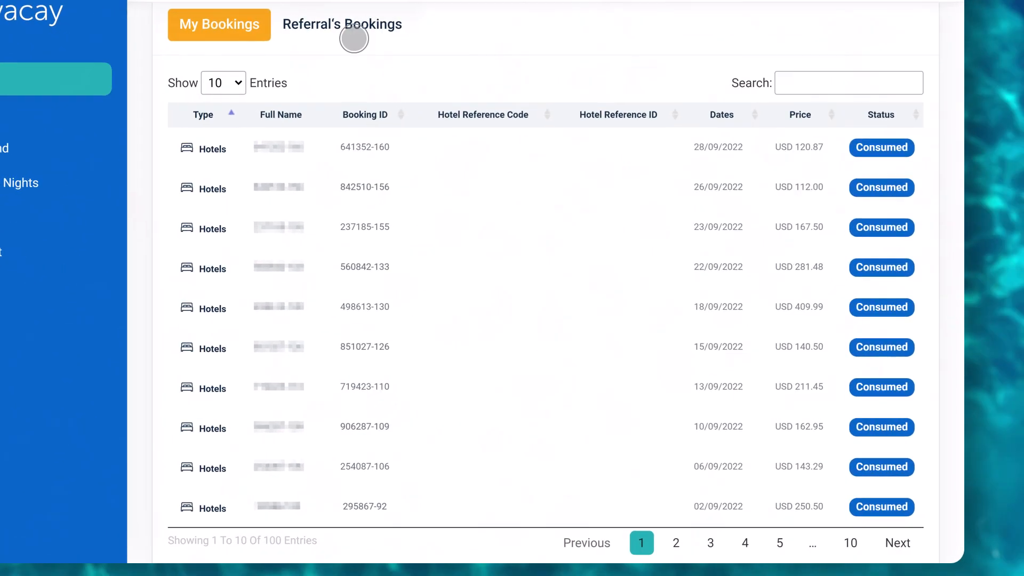
pyautogui.click(342, 24)
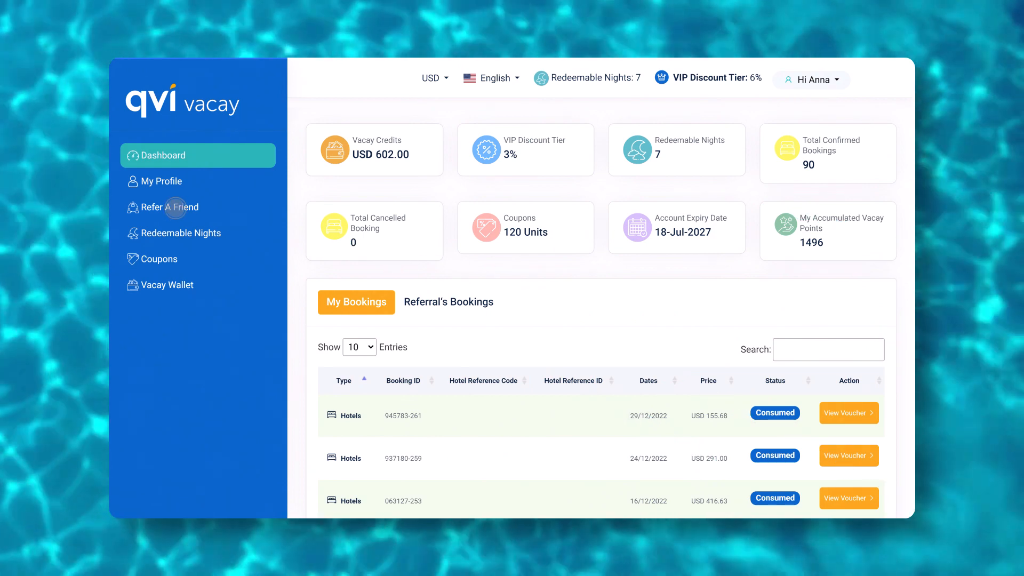
pyautogui.click(170, 207)
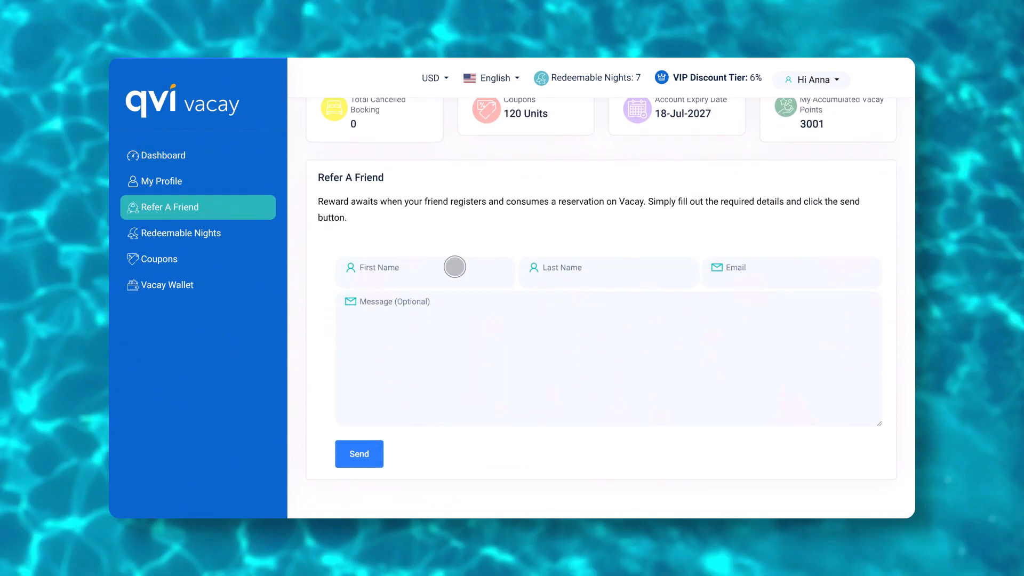
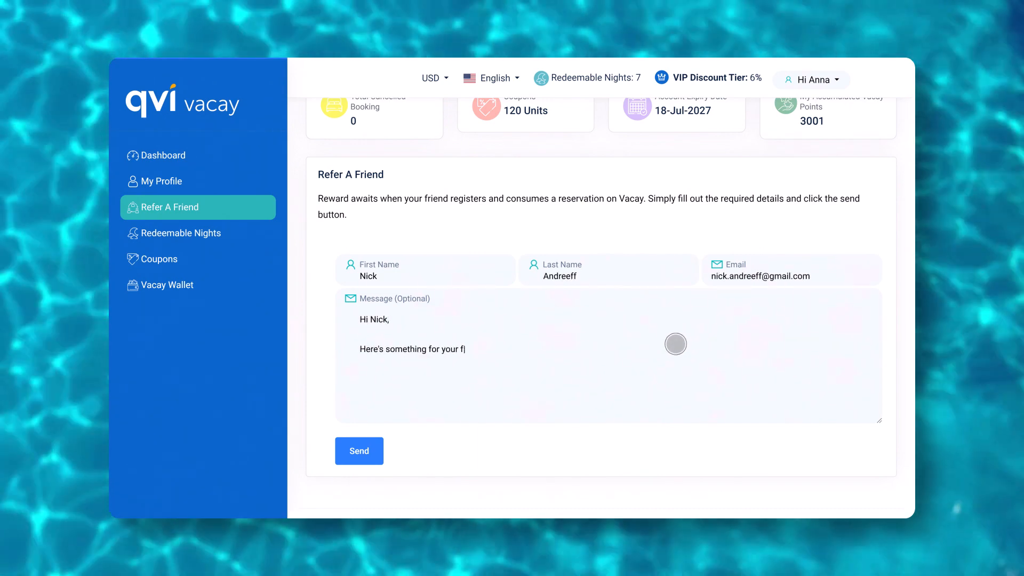
pyautogui.click(359, 451)
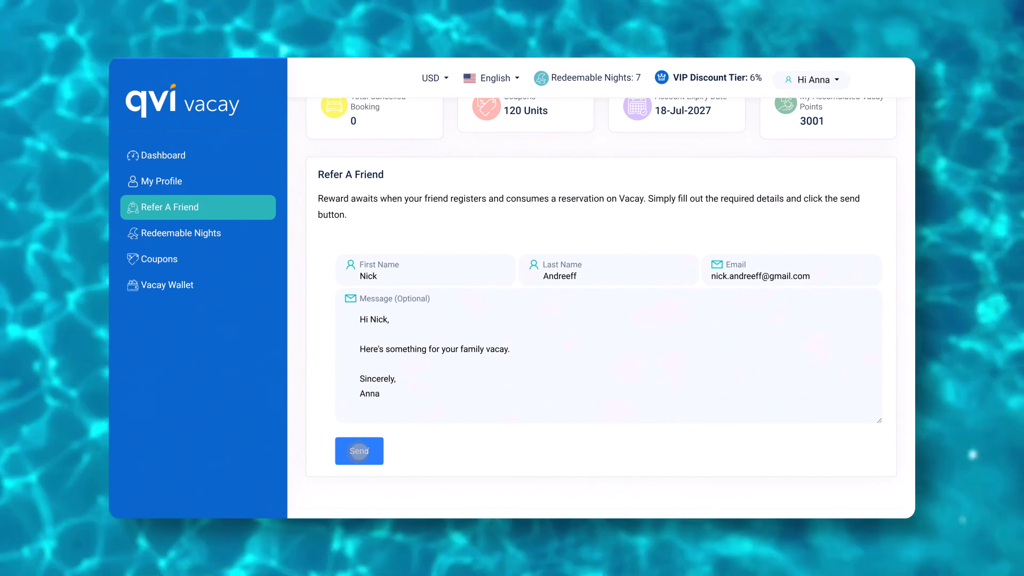
pyautogui.click(359, 450)
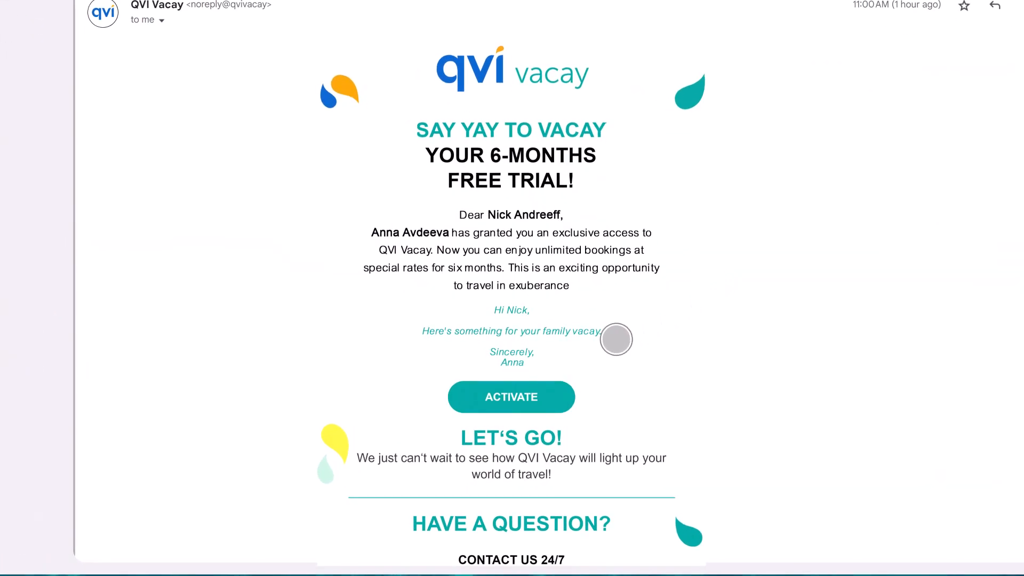
# Step: Activate the emailed invitation and sign up the friend using the prefilled activation code
pyautogui.click(512, 397)
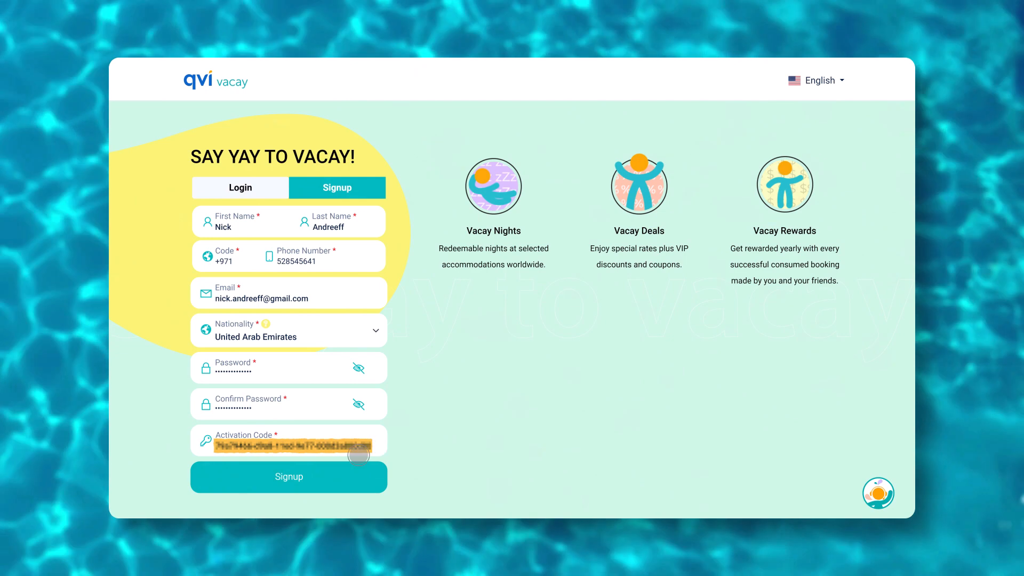
pyautogui.click(288, 476)
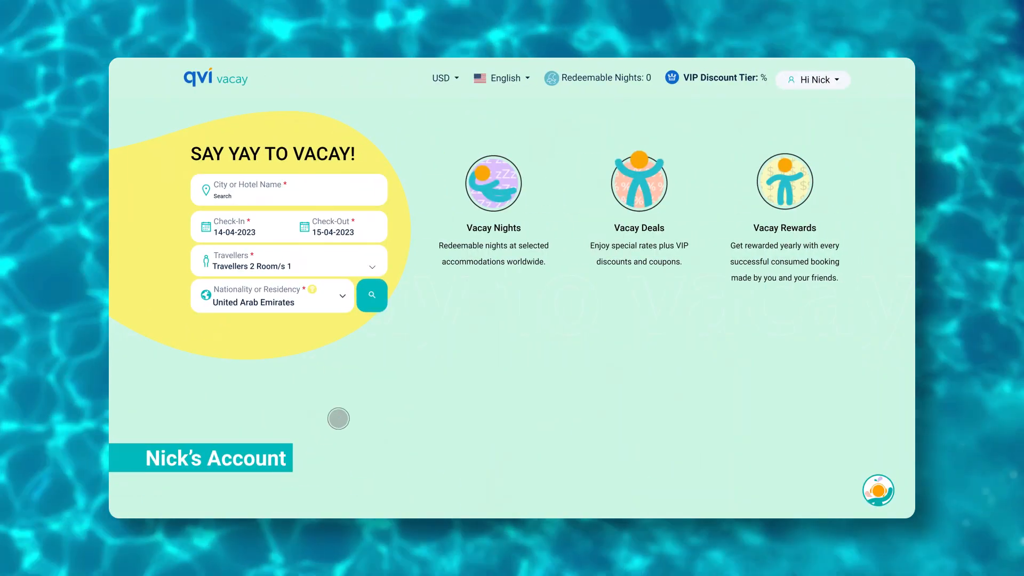